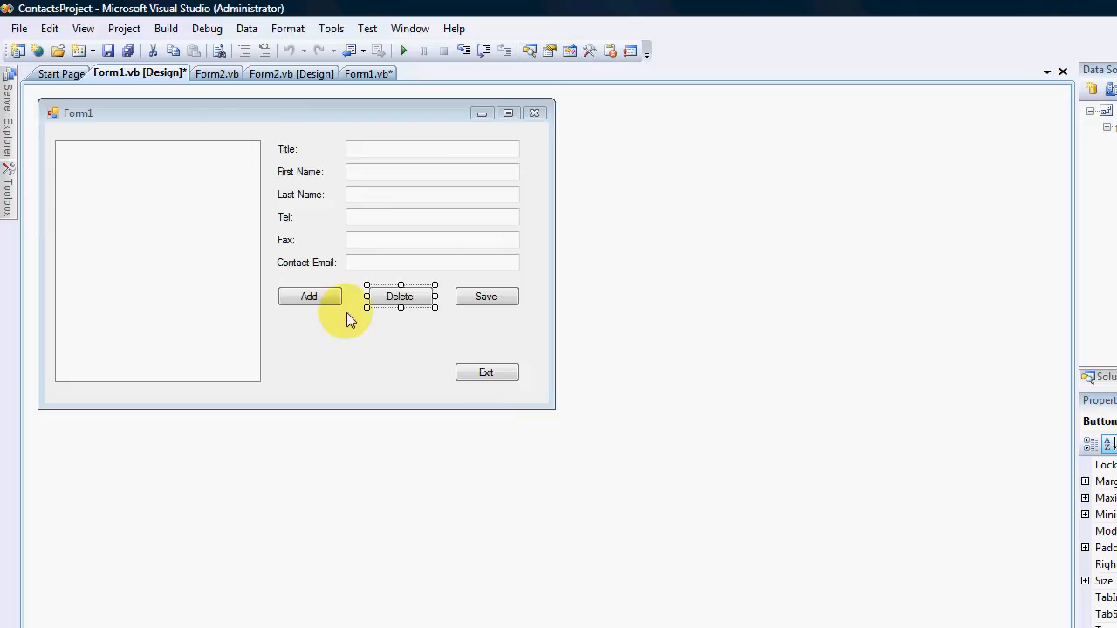
pyautogui.moveTo(253, 147)
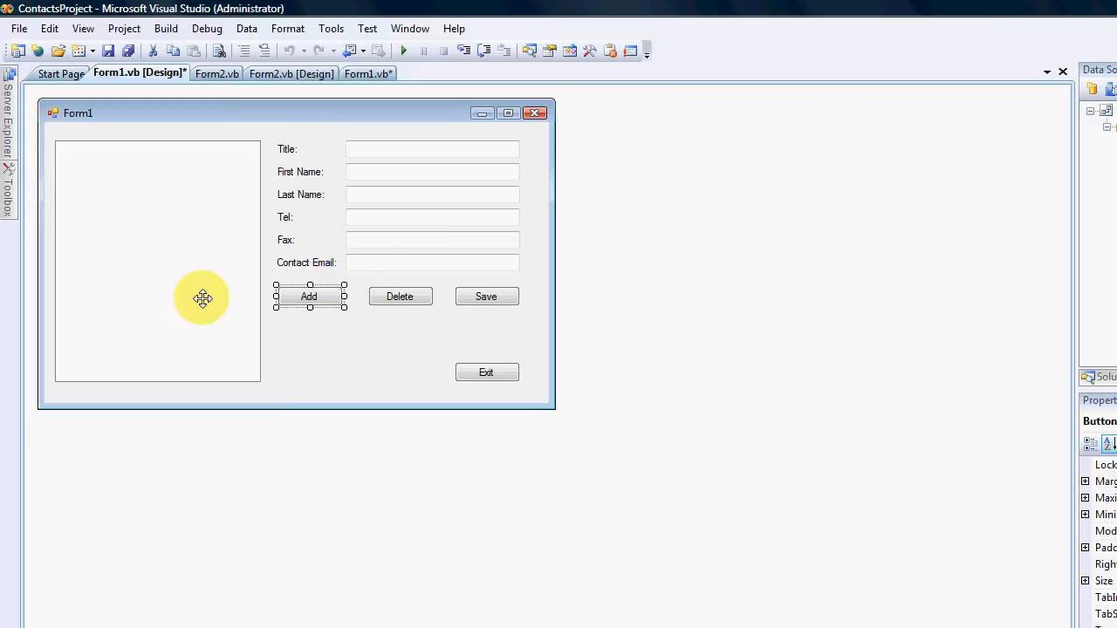
# - Open the Delete button's Button4_Click handler in Form1's code
pyautogui.click(400, 296)
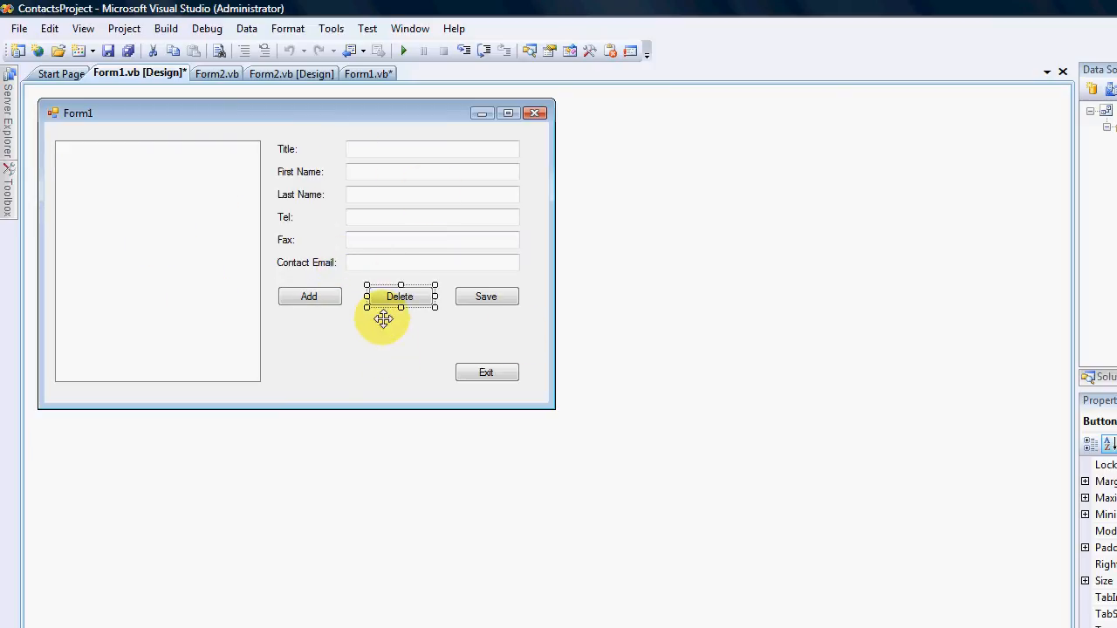
pyautogui.moveTo(401, 349)
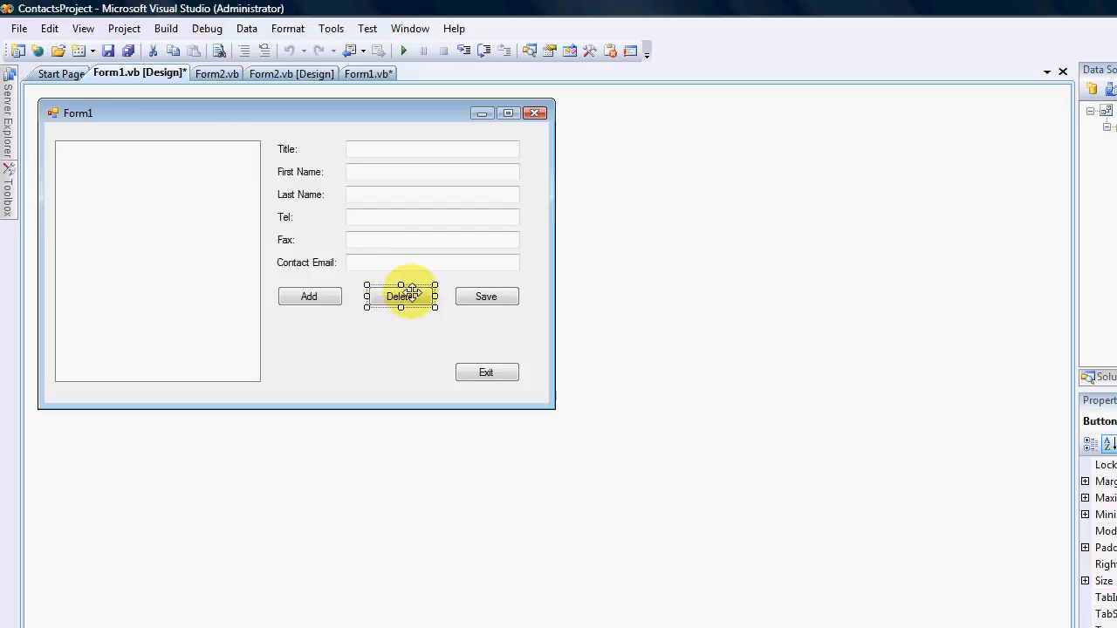
pyautogui.doubleClick(402, 297)
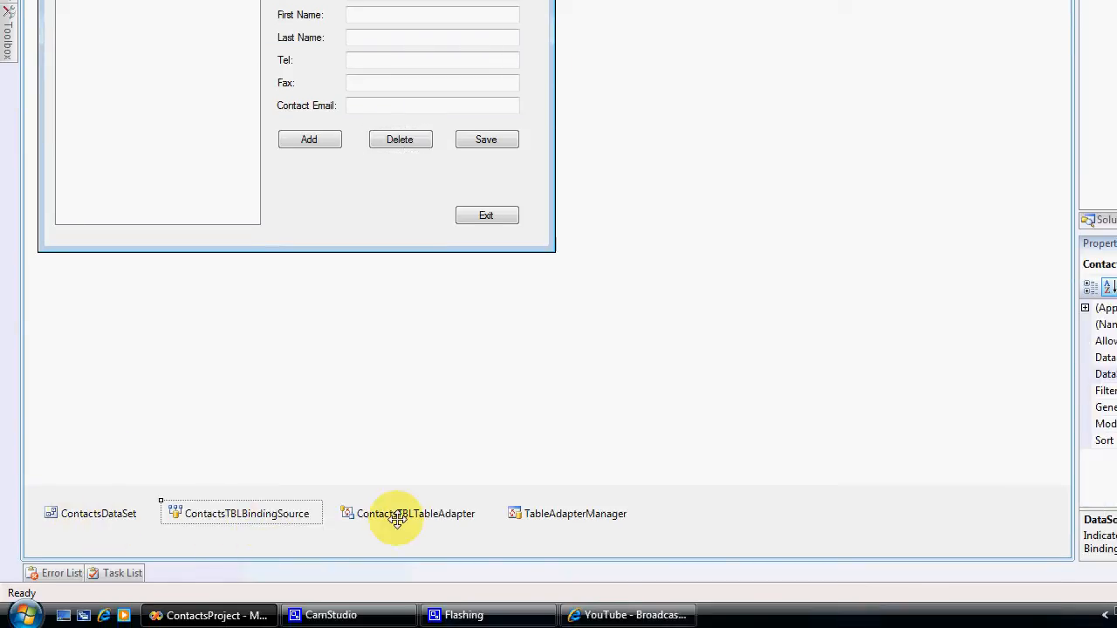
pyautogui.moveTo(384, 523)
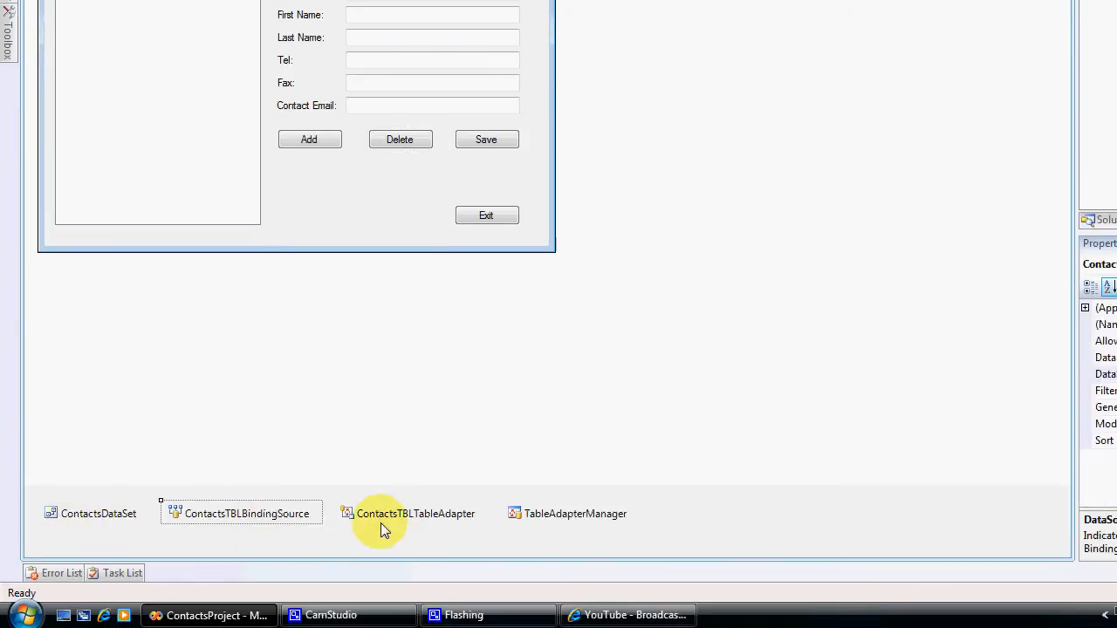
pyautogui.click(415, 513)
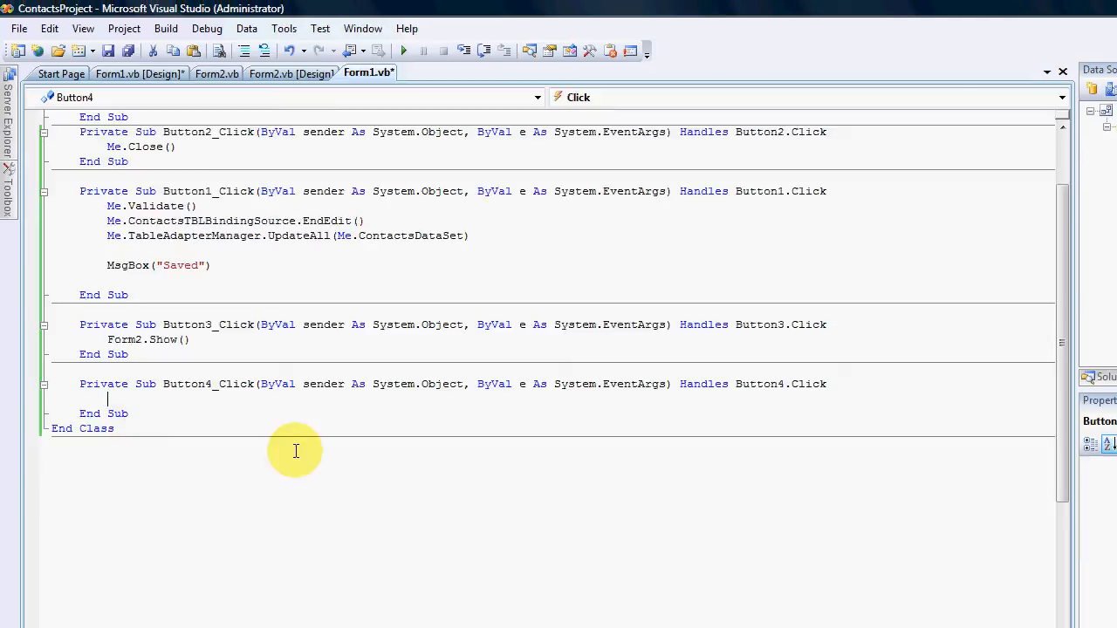
# - Begin Me.ContactsTBLTableAdapter.Delete( in the handler and show the project's data sources
pyautogui.write('Me.')
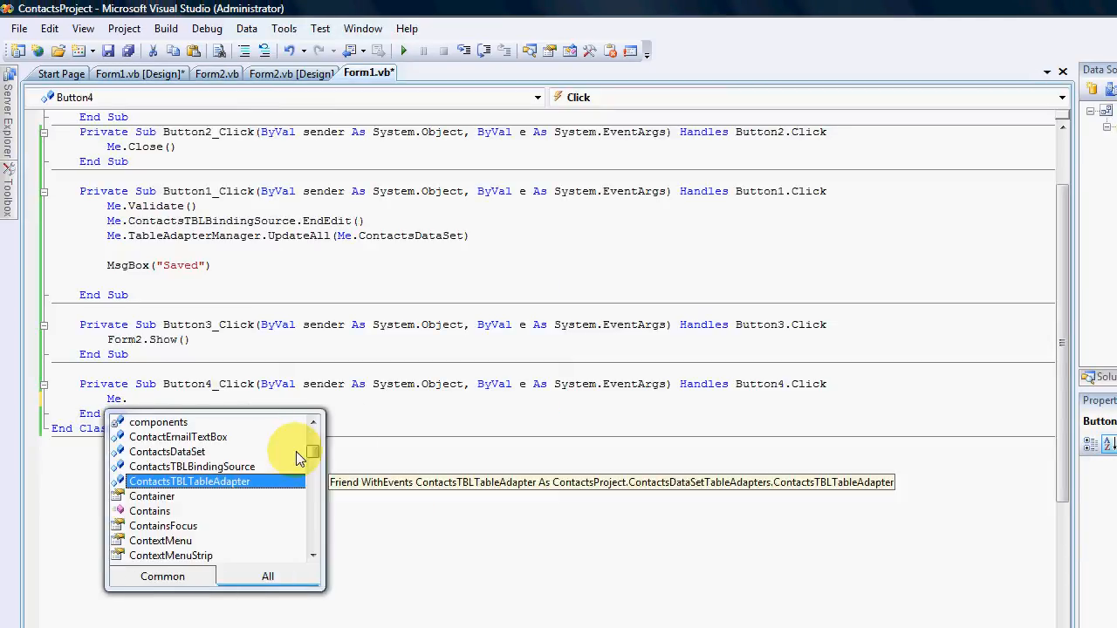
pyautogui.write('con')
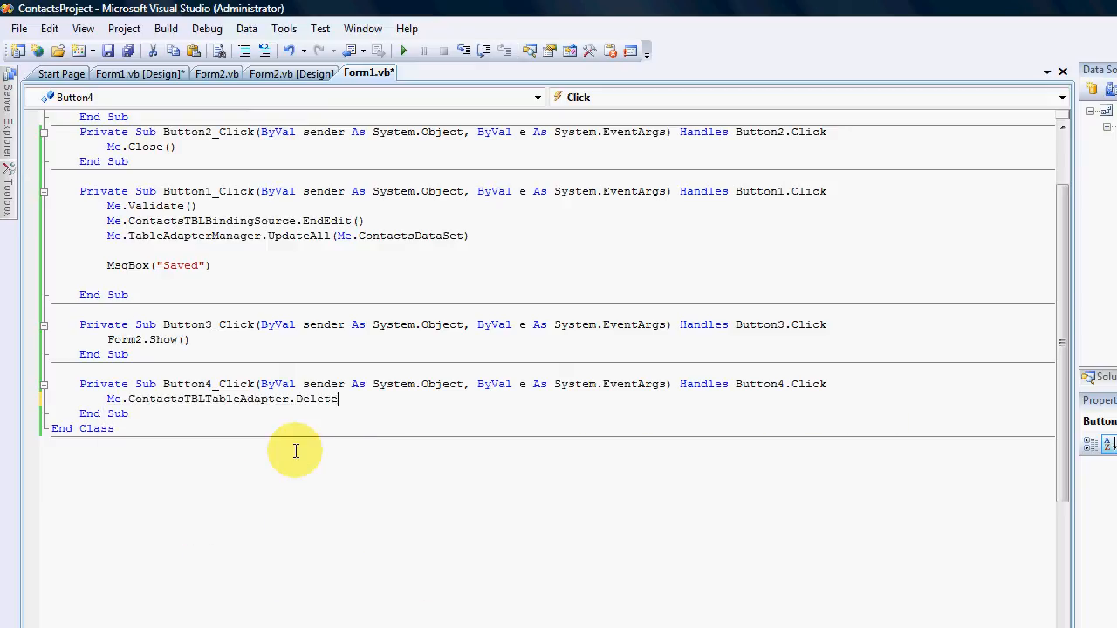
pyautogui.write('(')
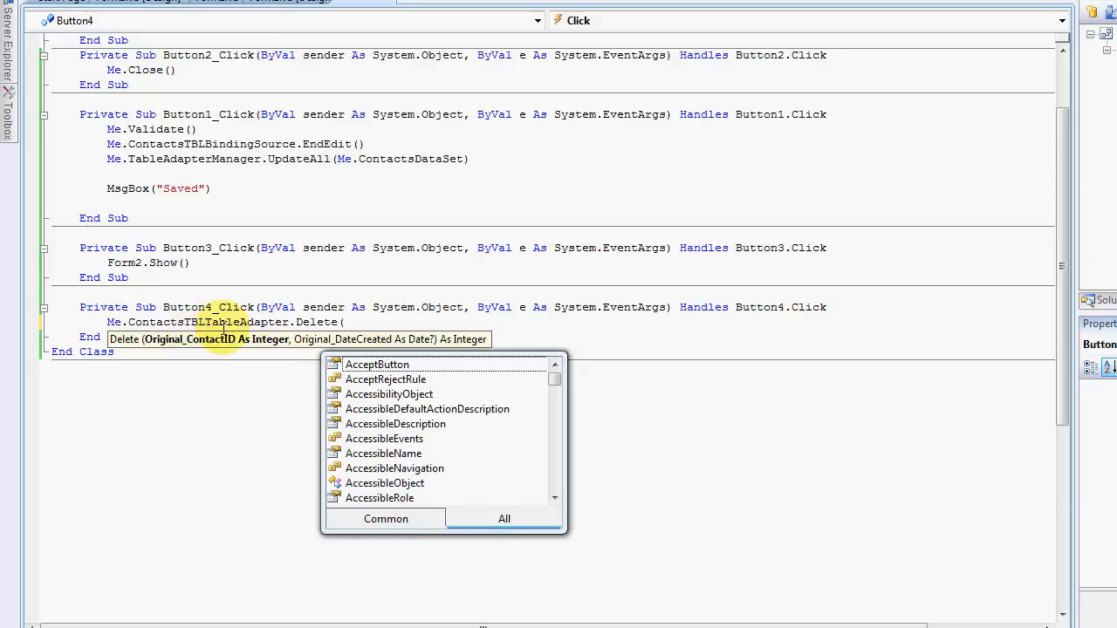
pyautogui.click(247, 391)
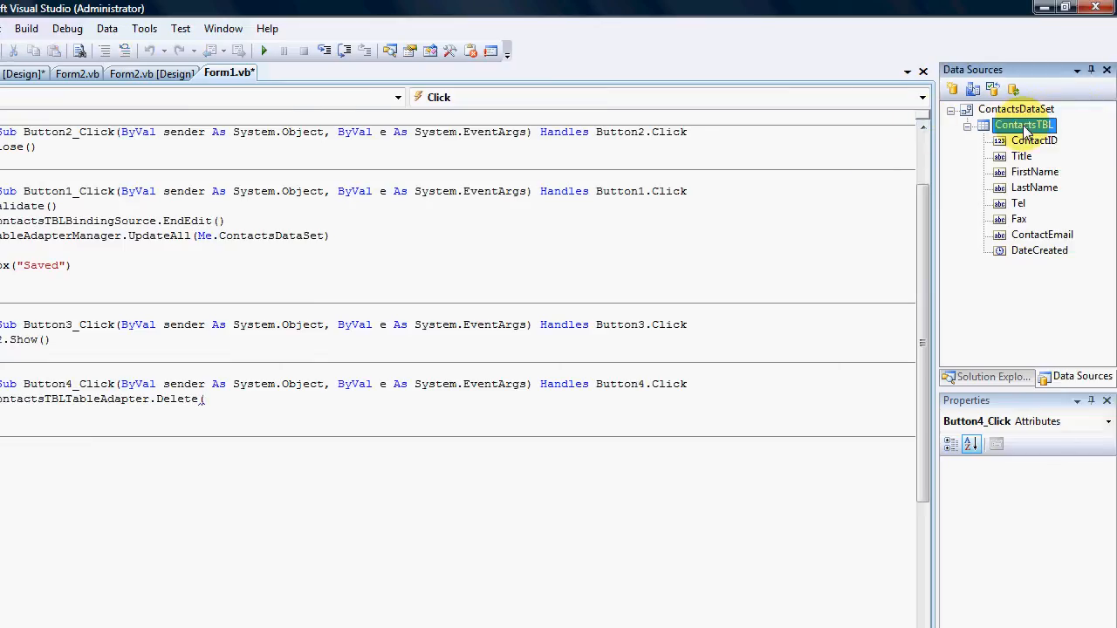
pyautogui.moveTo(974, 91)
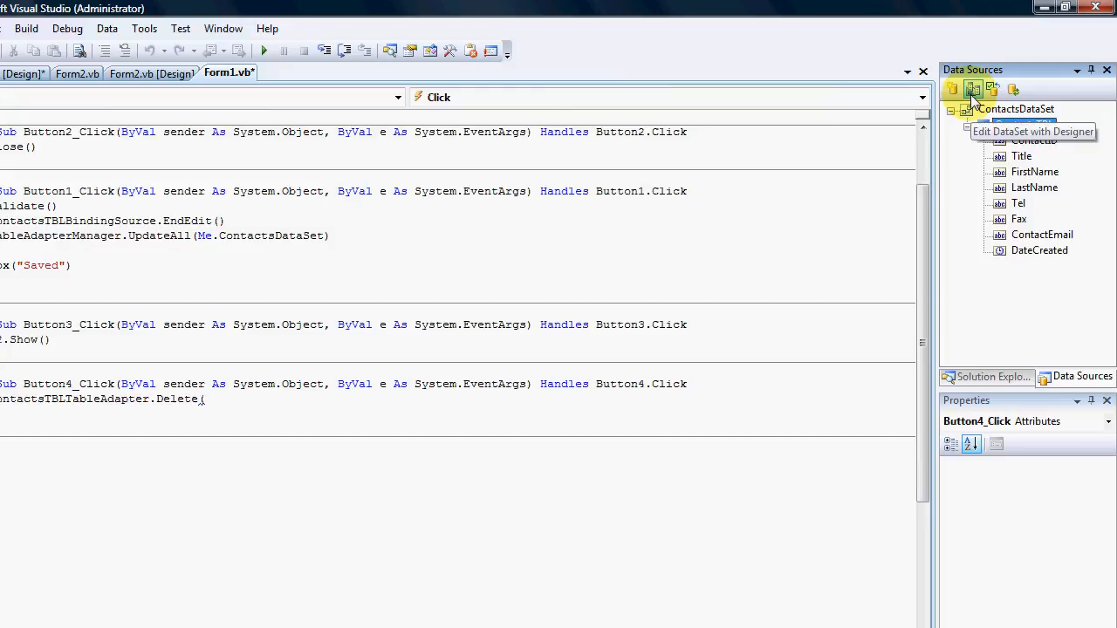
# - In the contacts dataset designer, show ContactsTBLTableAdapter's DeleteCommand CommandText in Properties
pyautogui.click(972, 89)
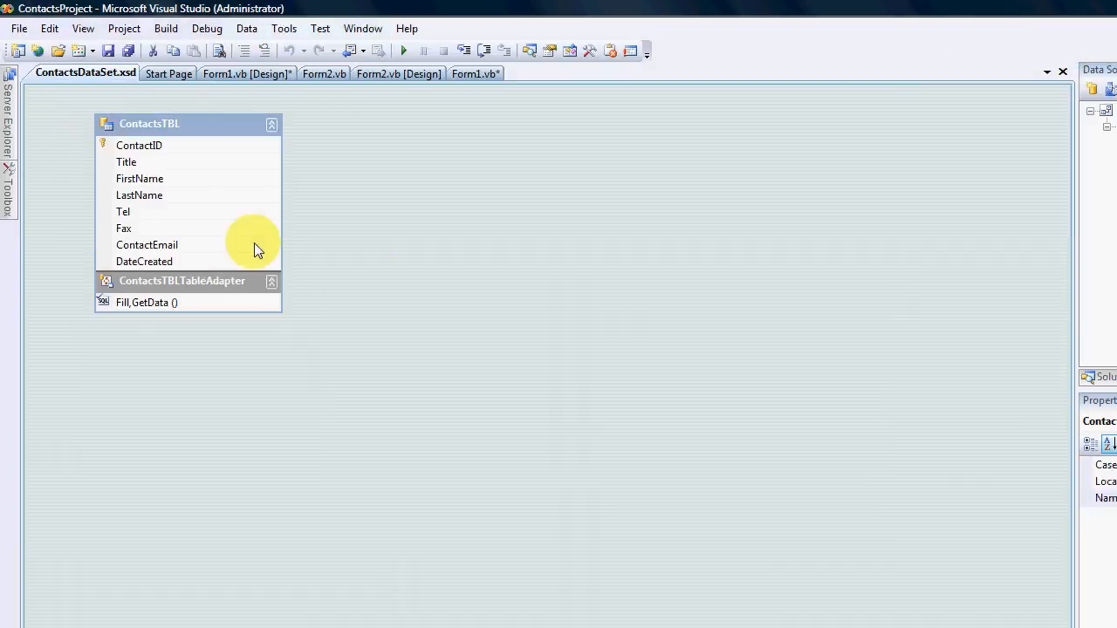
pyautogui.click(182, 280)
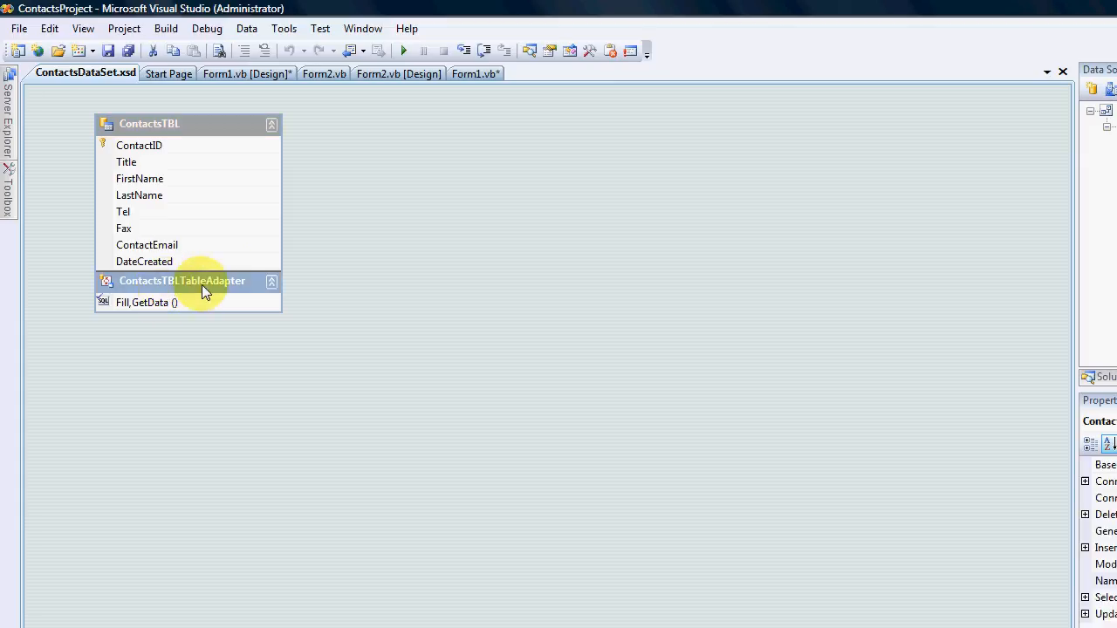
pyautogui.moveTo(279, 297)
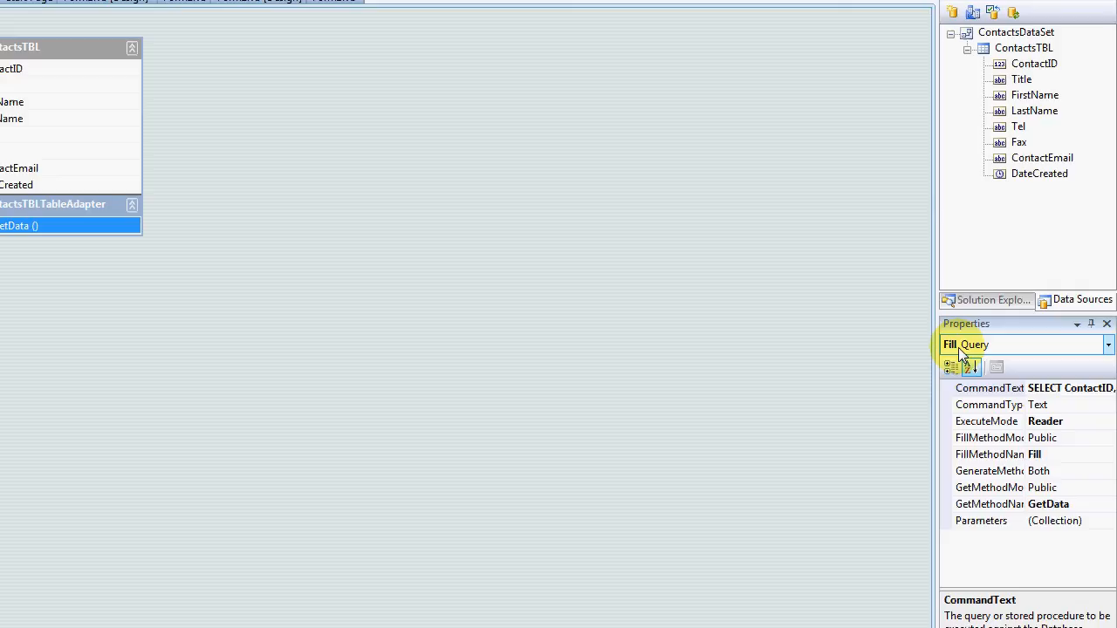
pyautogui.click(1108, 344)
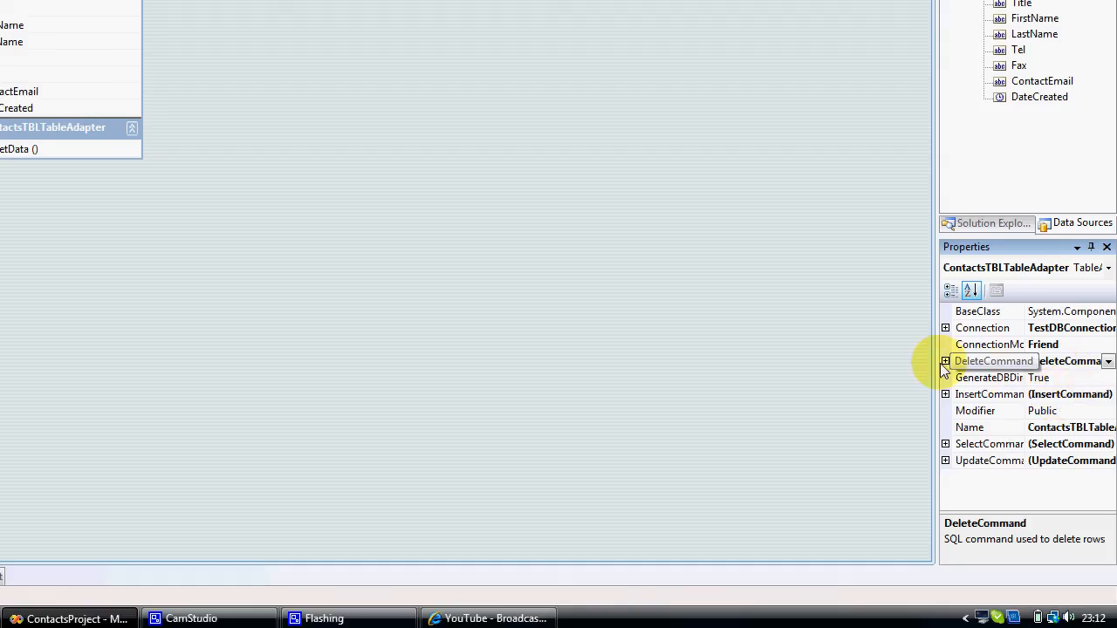
pyautogui.click(946, 359)
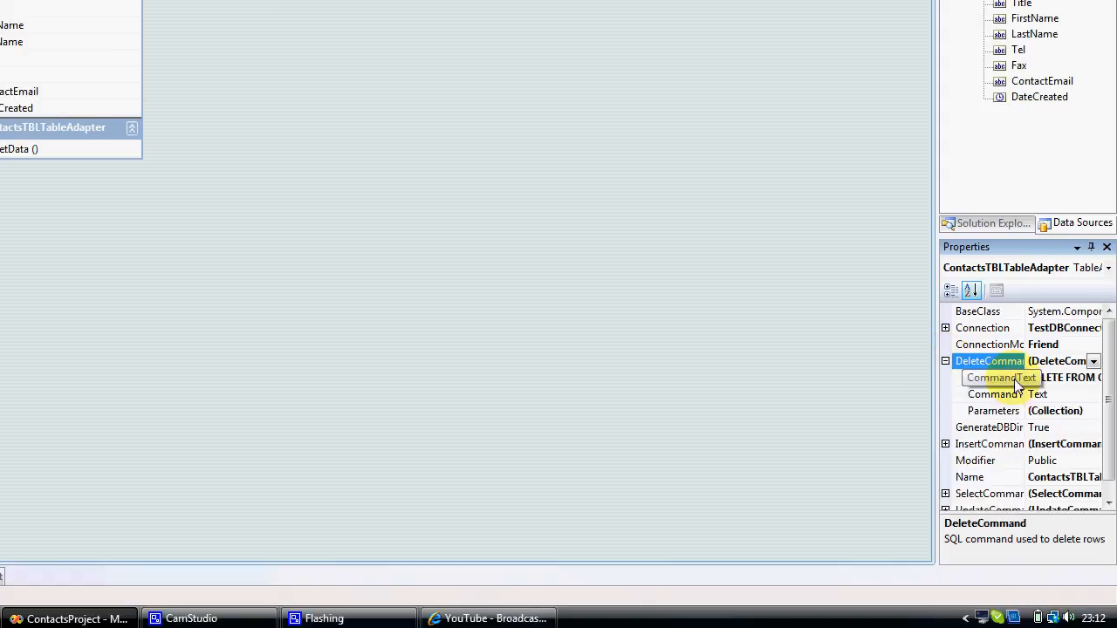
pyautogui.click(995, 377)
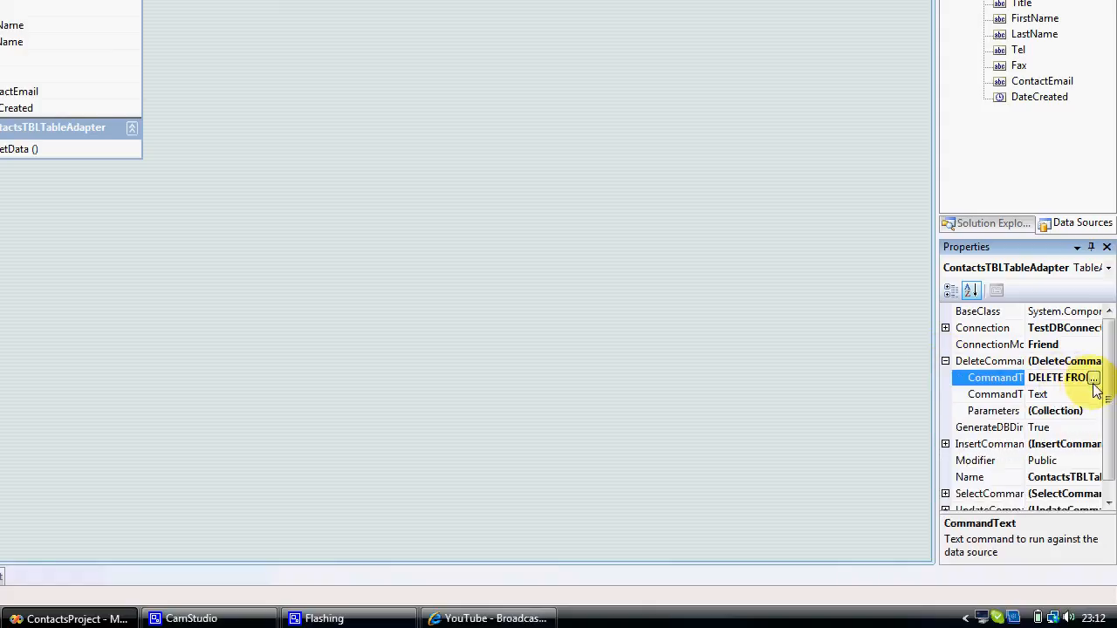
# - In Query Builder, rewrite the WHERE clause as Firstname = ? and Lastname = ?
pyautogui.click(1093, 377)
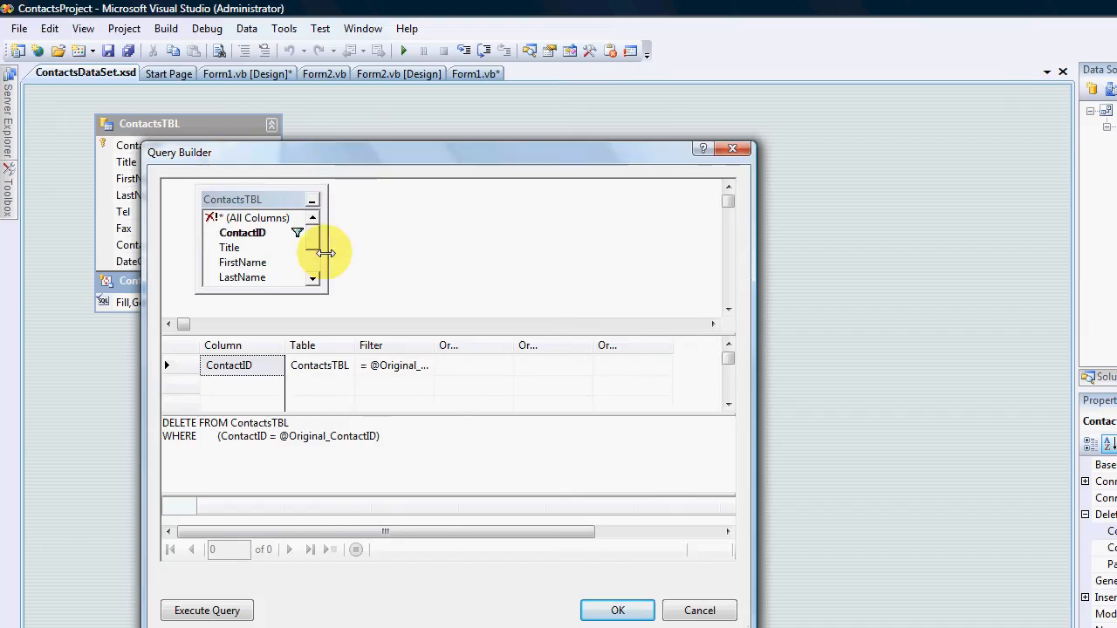
pyautogui.moveTo(387, 458)
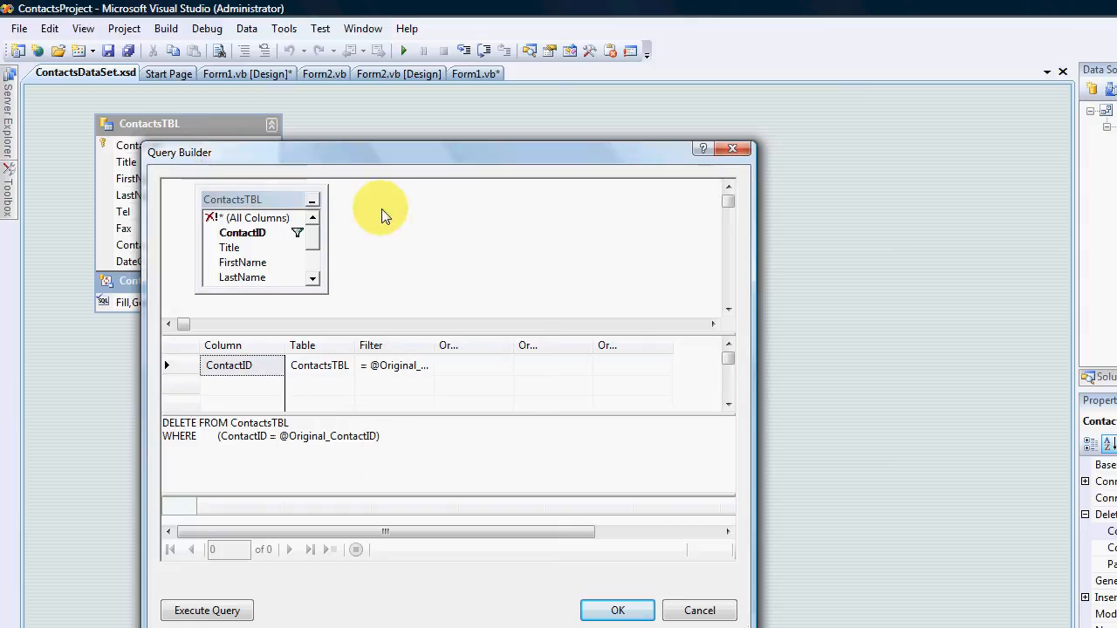
pyautogui.moveTo(255, 323)
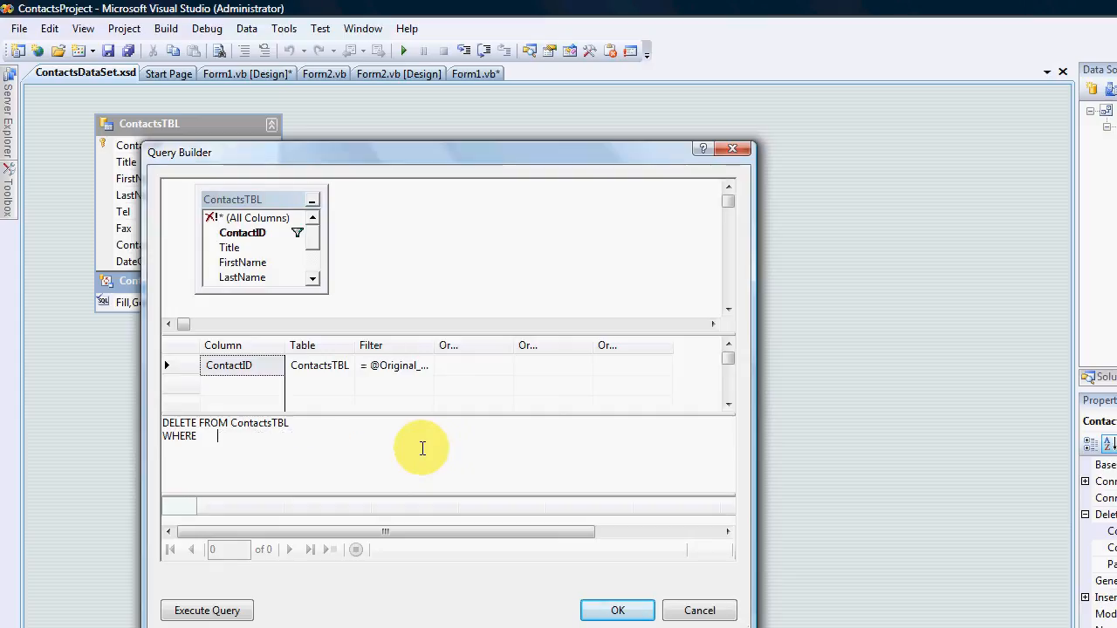
pyautogui.write('First')
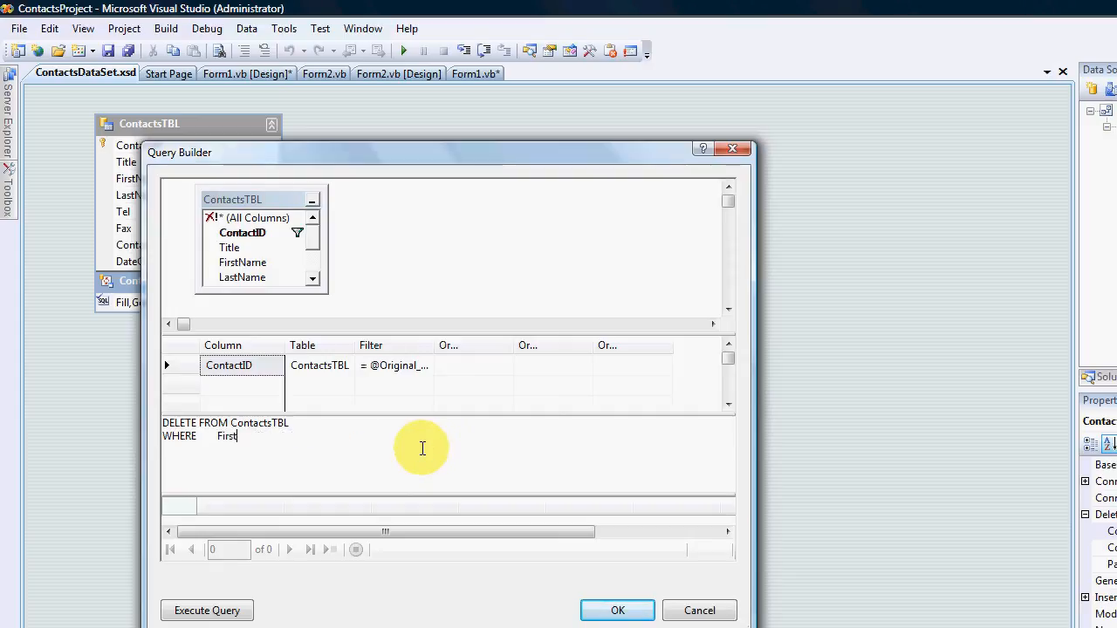
pyautogui.write('name')
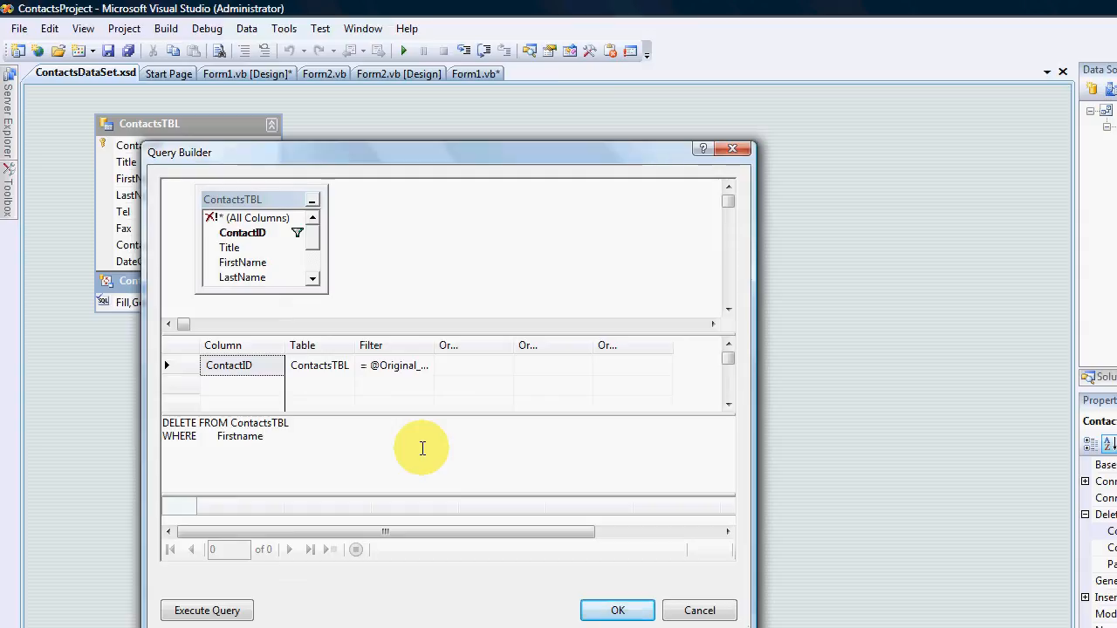
pyautogui.write('= ?')
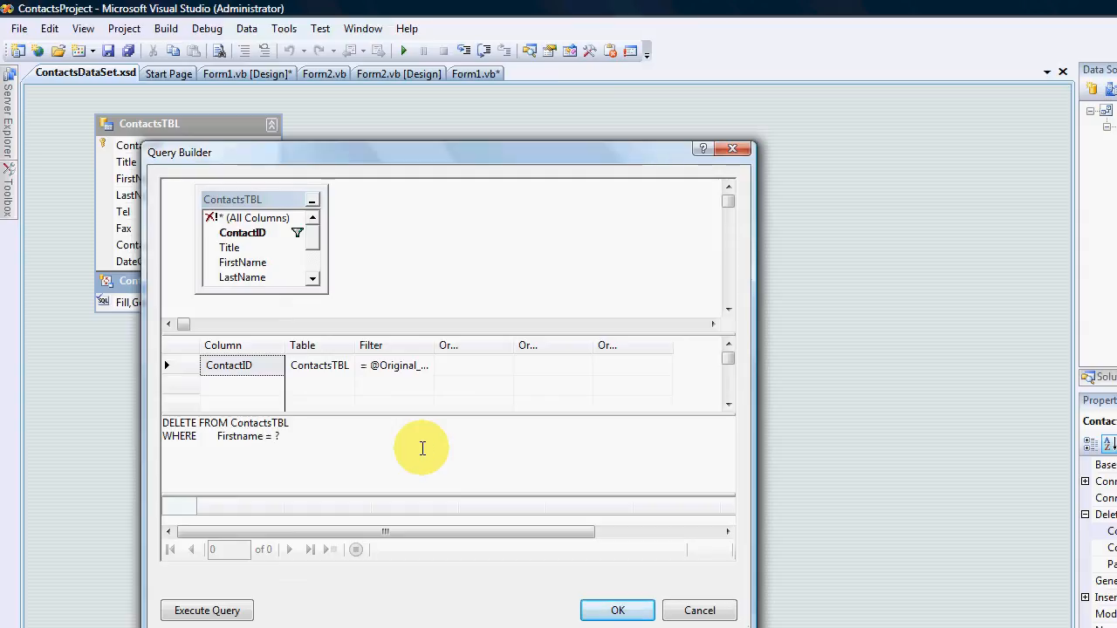
pyautogui.click(281, 436)
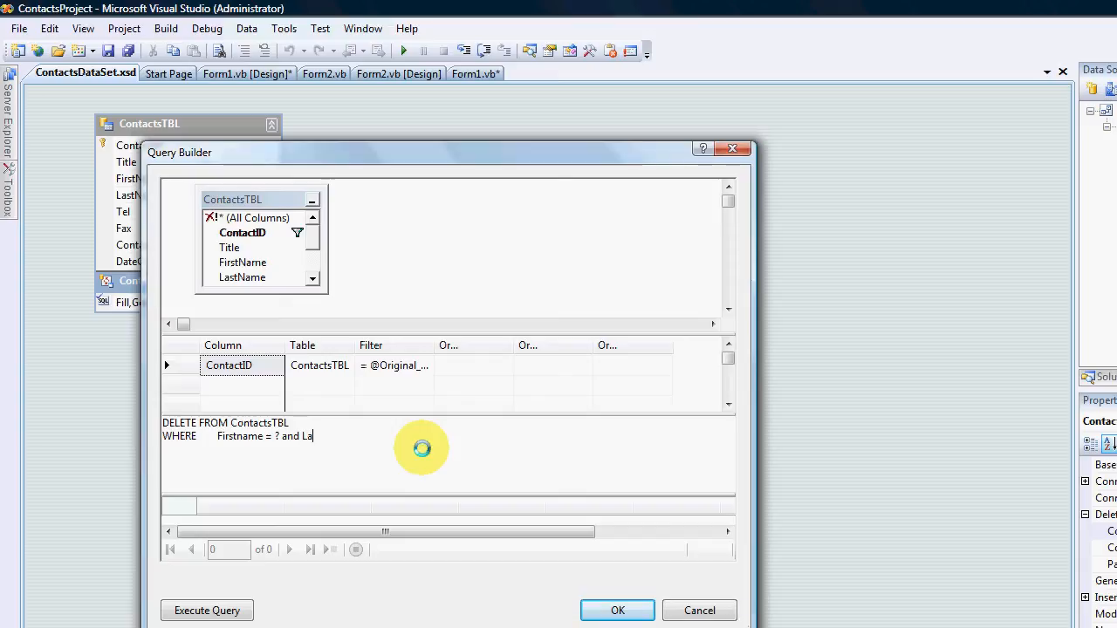
pyautogui.write('stname =')
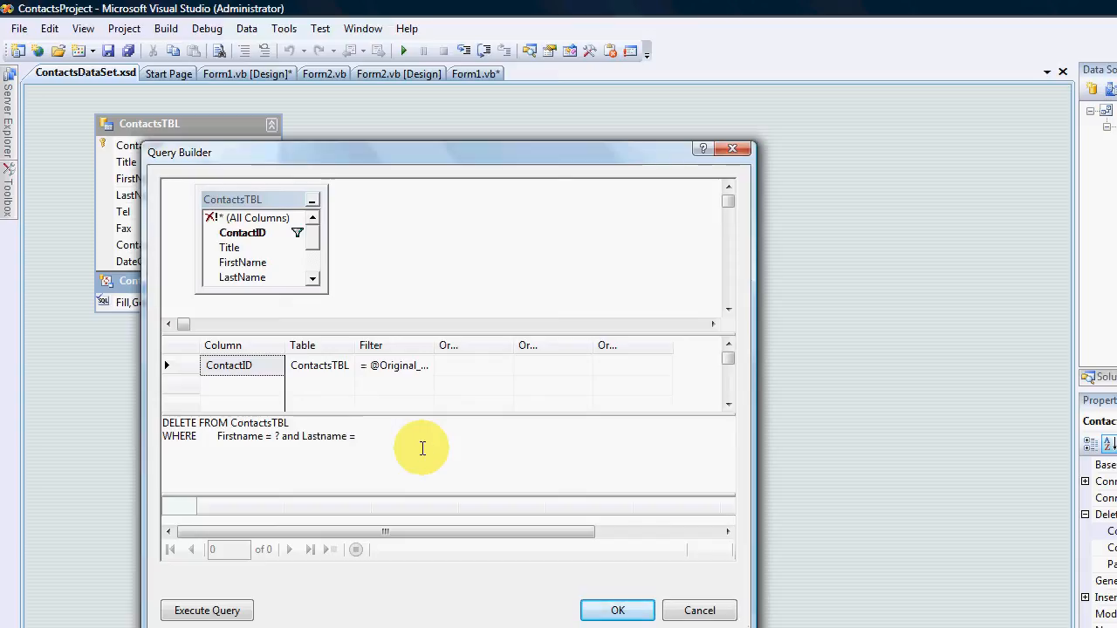
pyautogui.write('?')
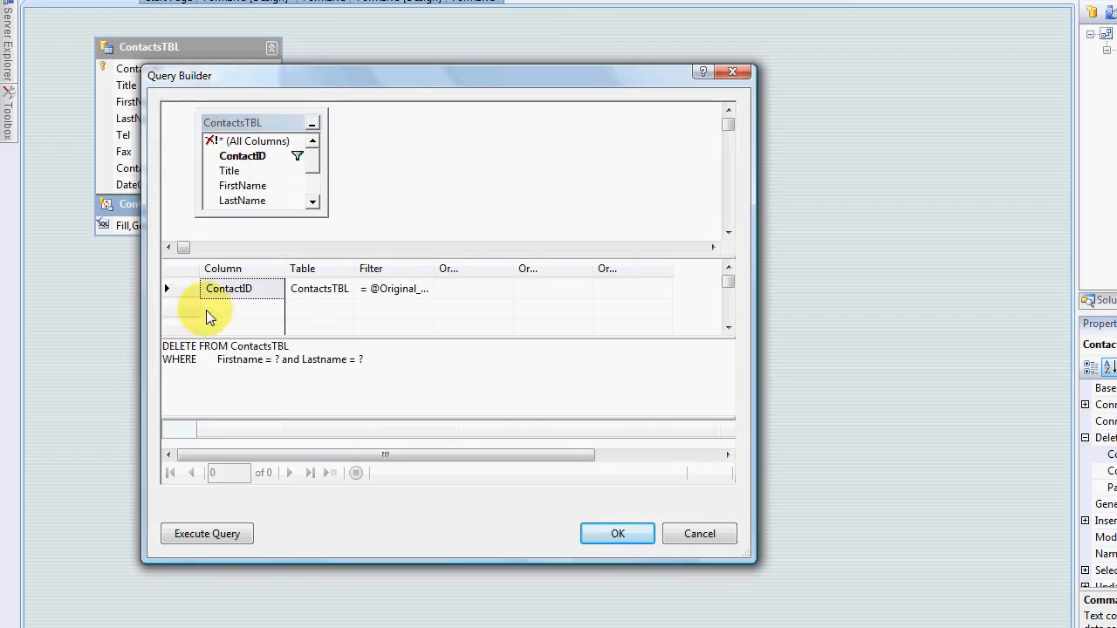
pyautogui.click(618, 534)
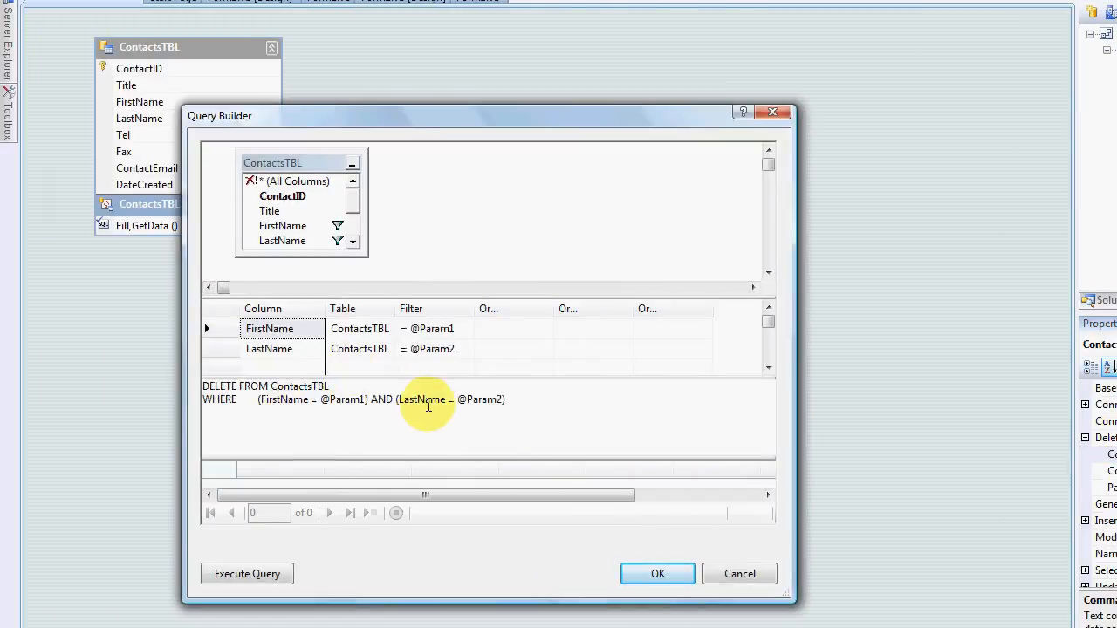
pyautogui.moveTo(485, 398)
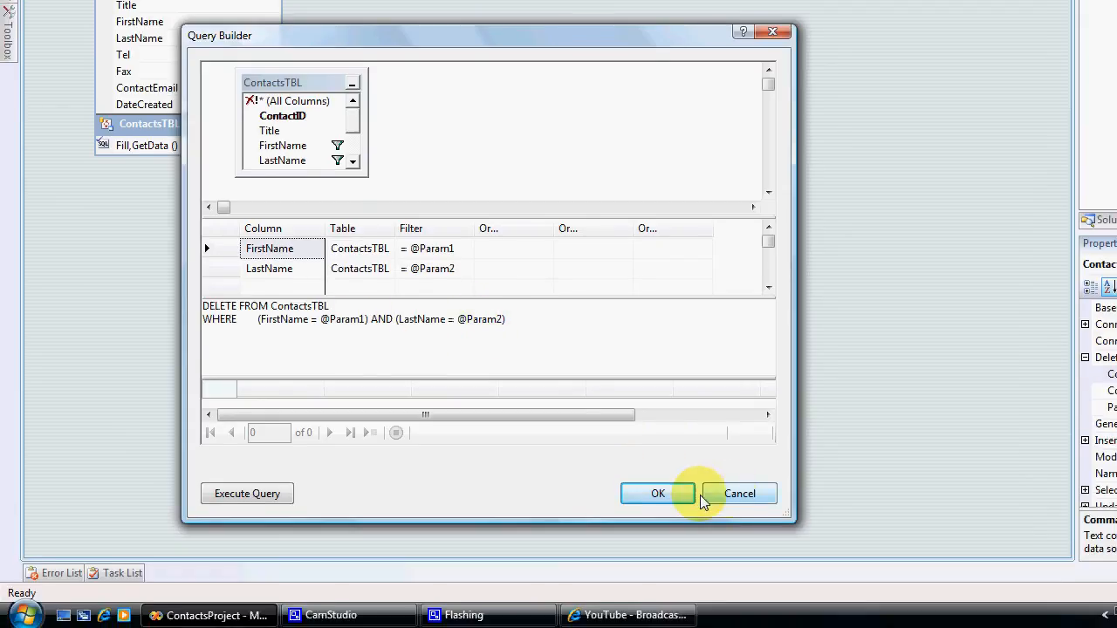
pyautogui.click(656, 492)
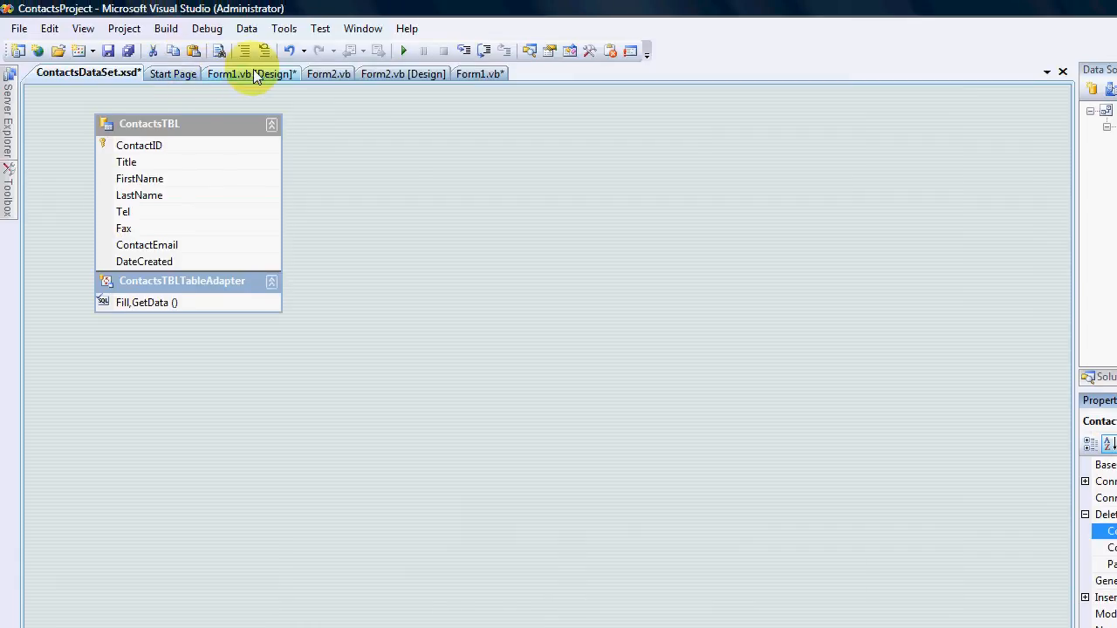
# - Begin the Delete call's argument list in Form1's code
pyautogui.click(478, 73)
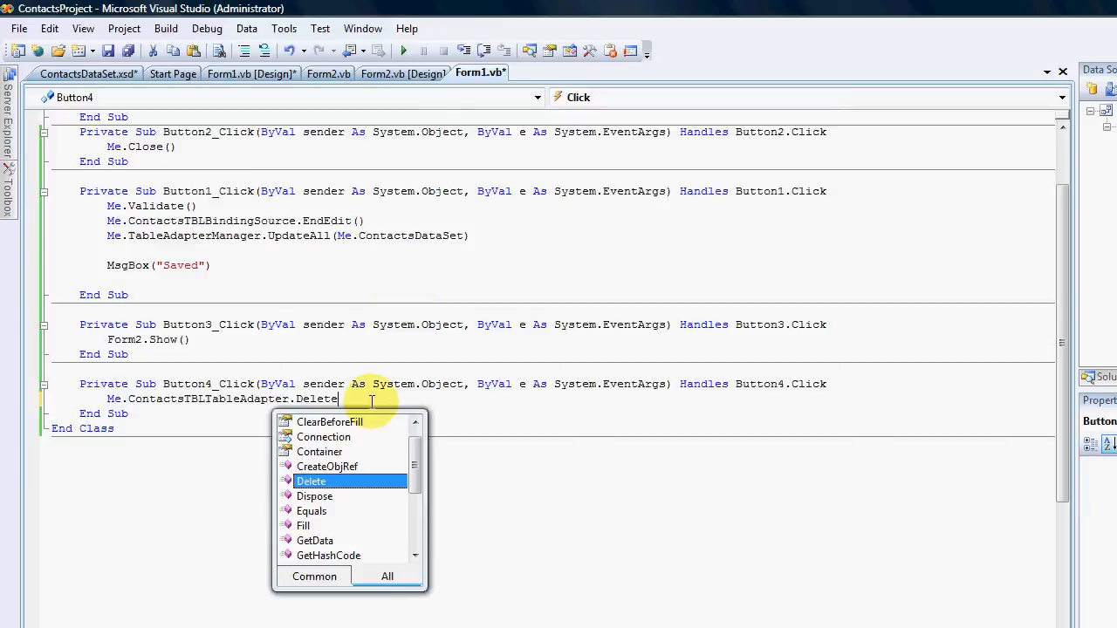
pyautogui.write('(')
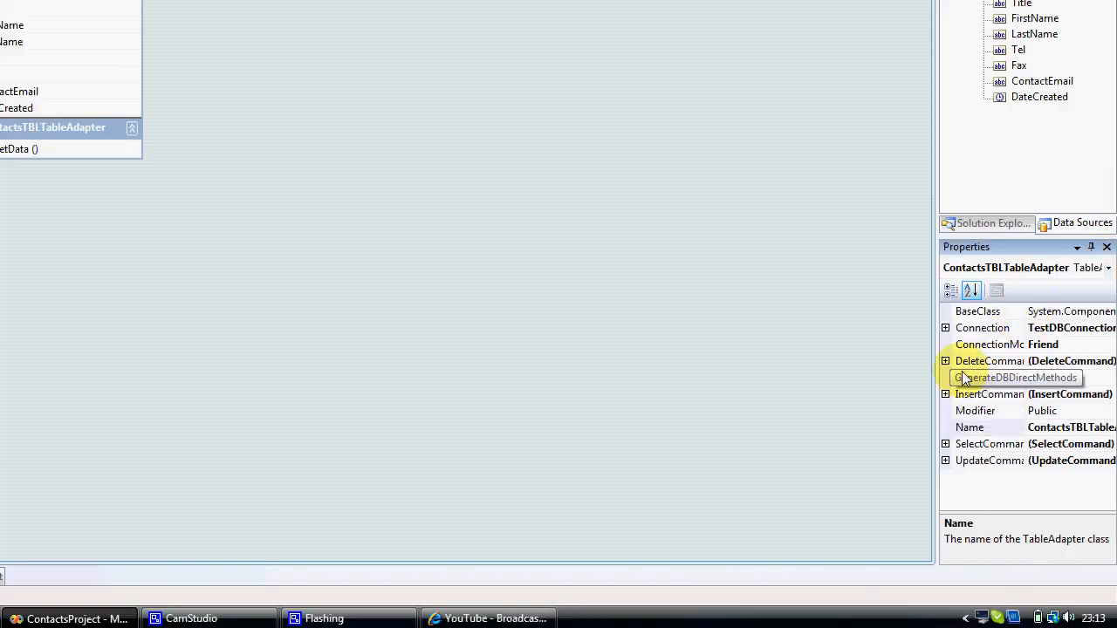
pyautogui.click(946, 359)
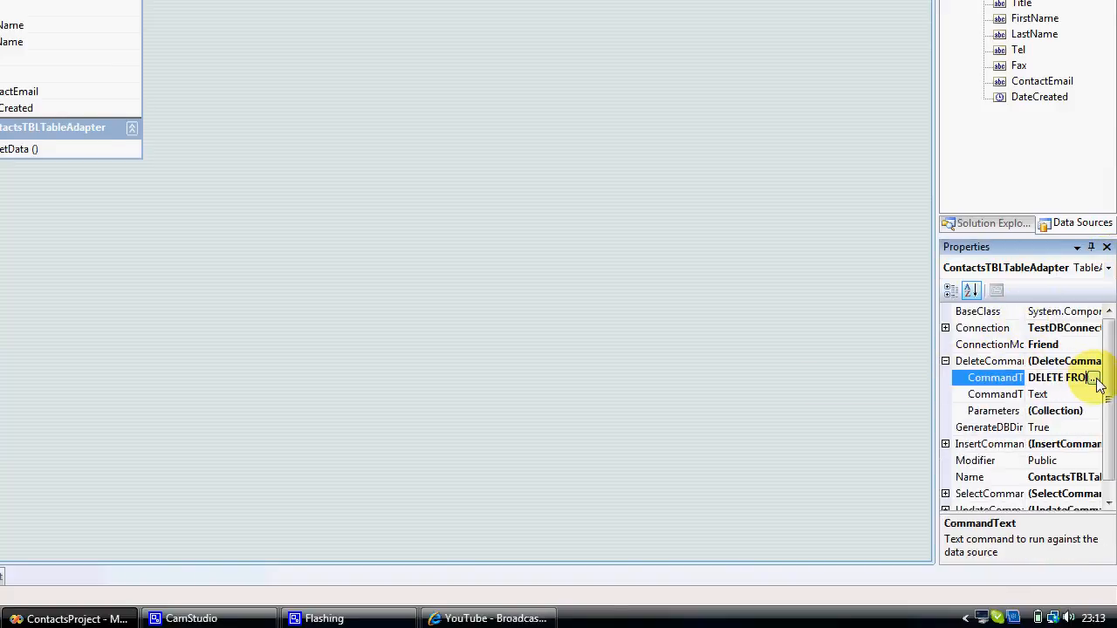
pyautogui.click(1093, 377)
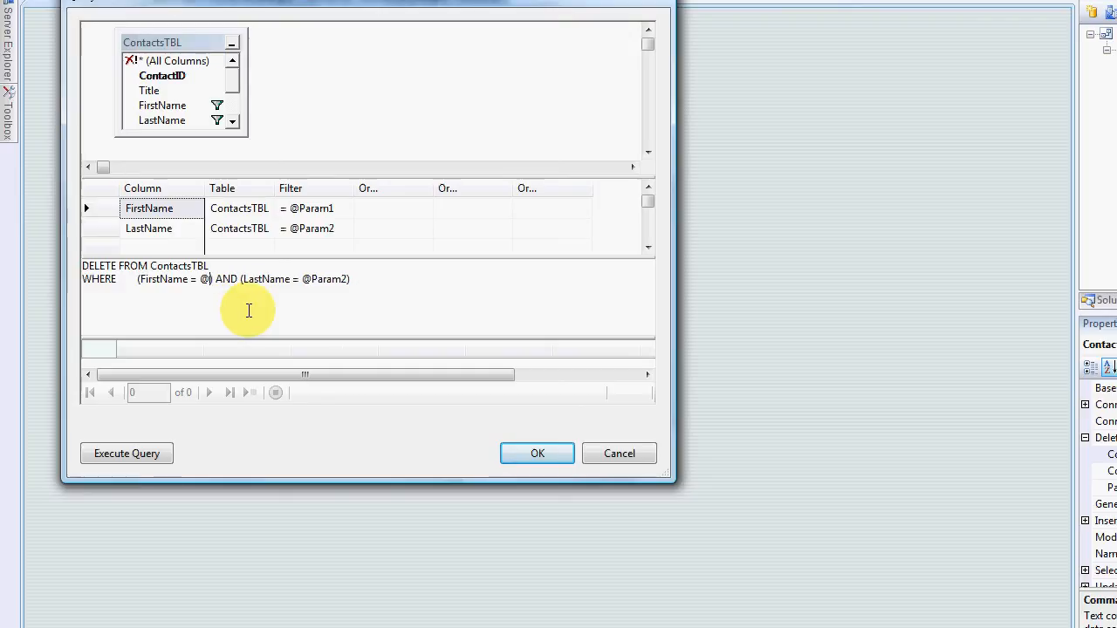
pyautogui.write('MyF')
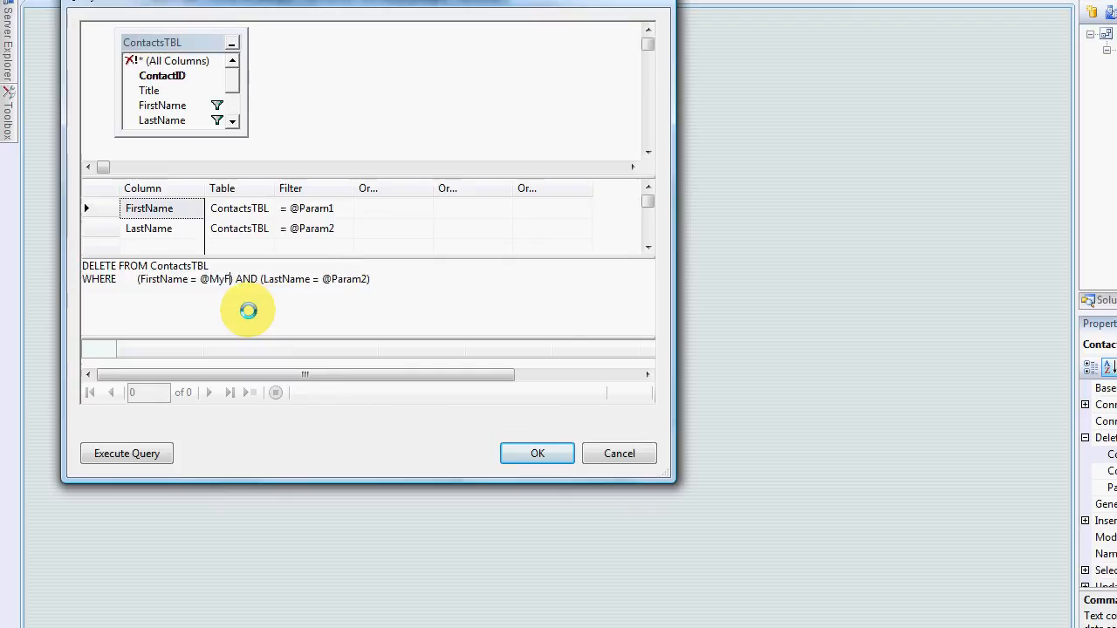
pyautogui.write('irst')
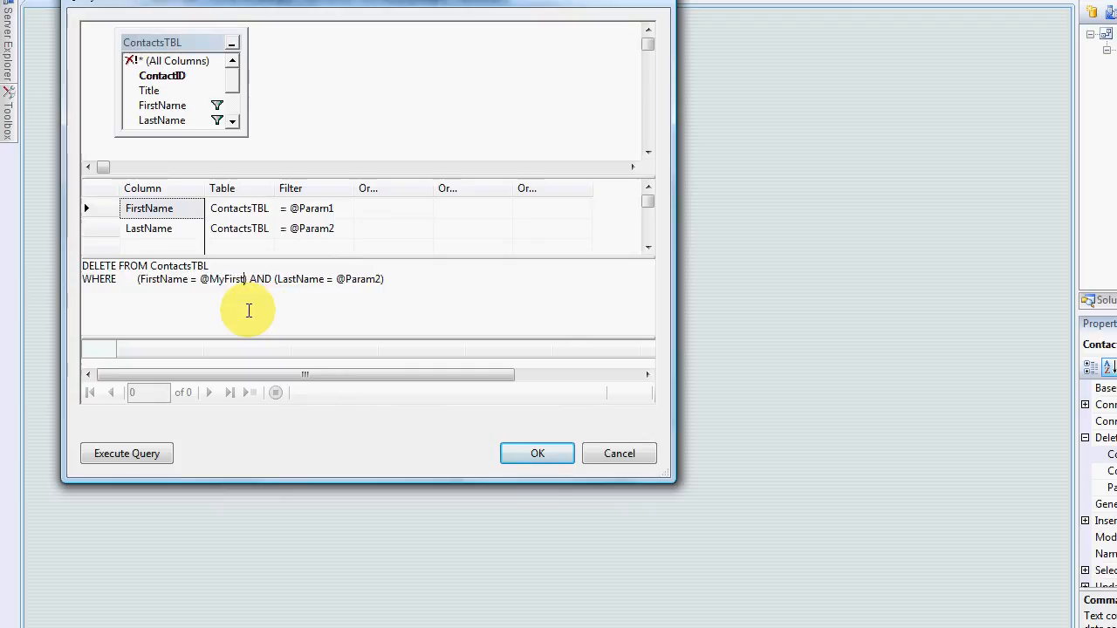
pyautogui.write('Name')
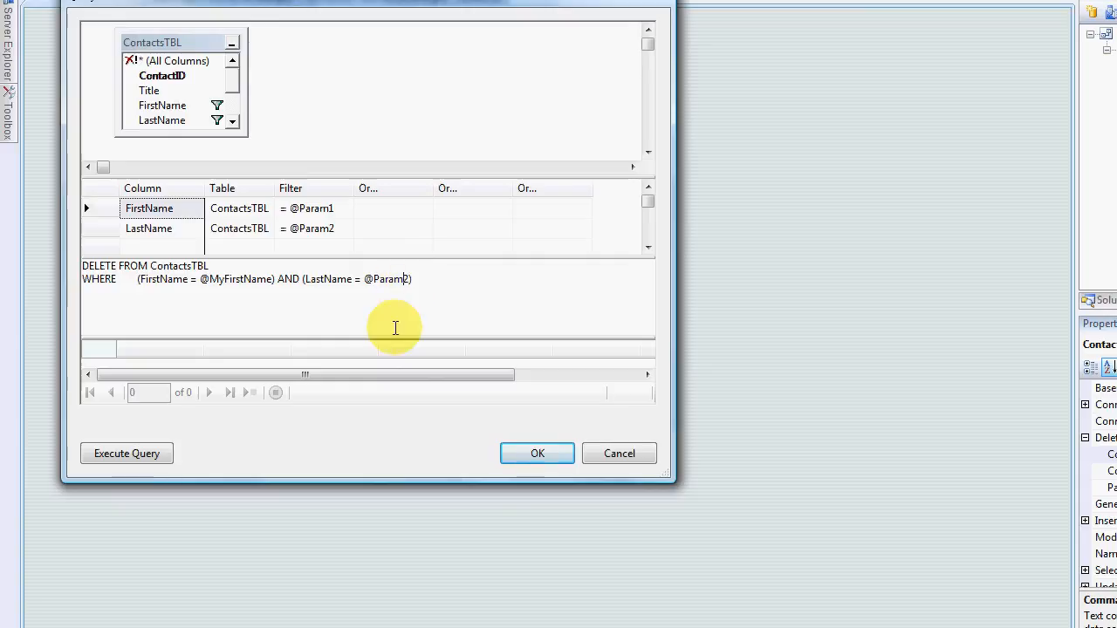
pyautogui.press('Backspace')
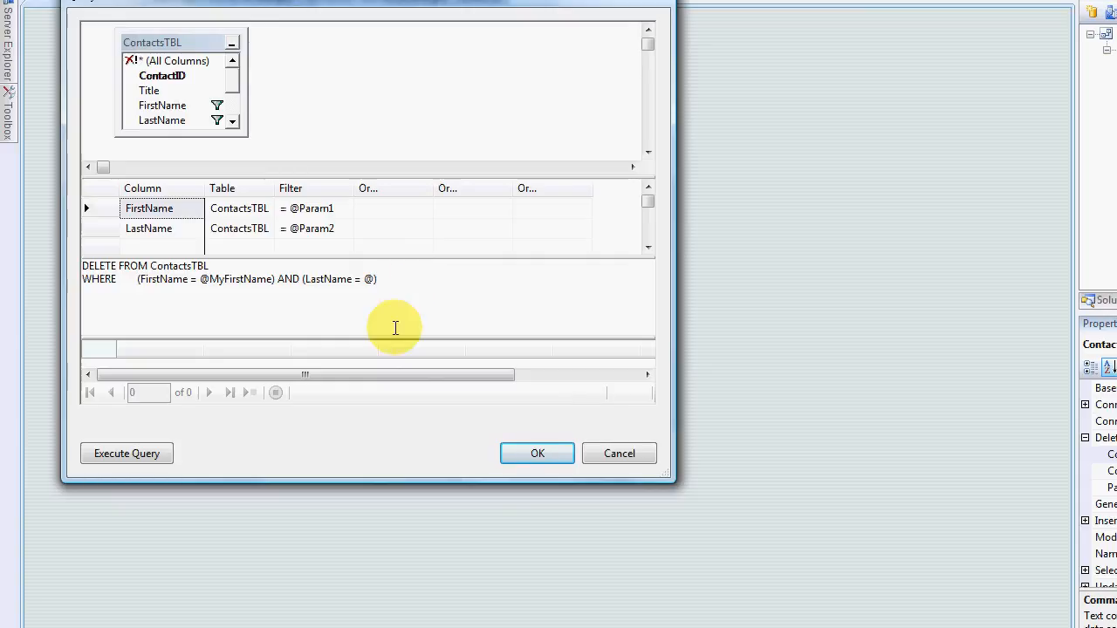
pyautogui.write('MyLa')
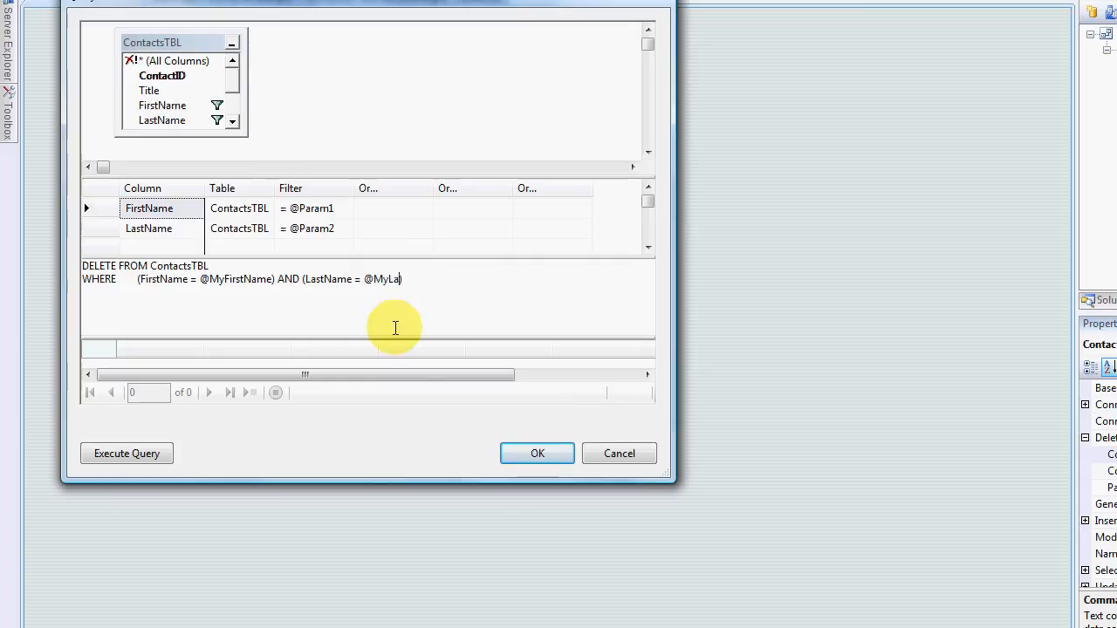
pyautogui.write('stname)')
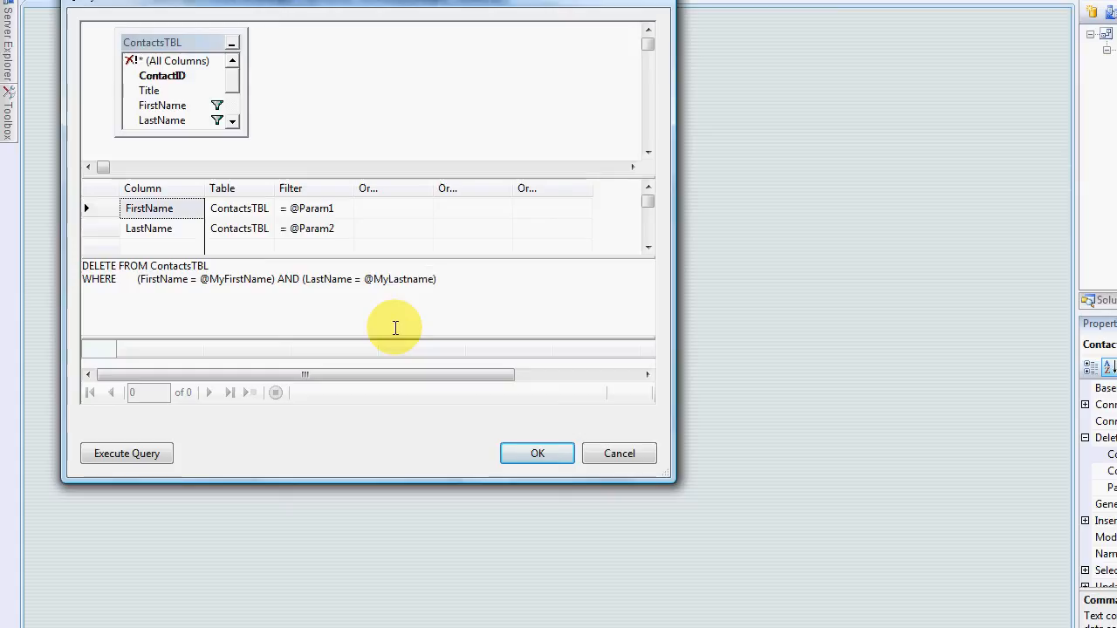
pyautogui.click(538, 454)
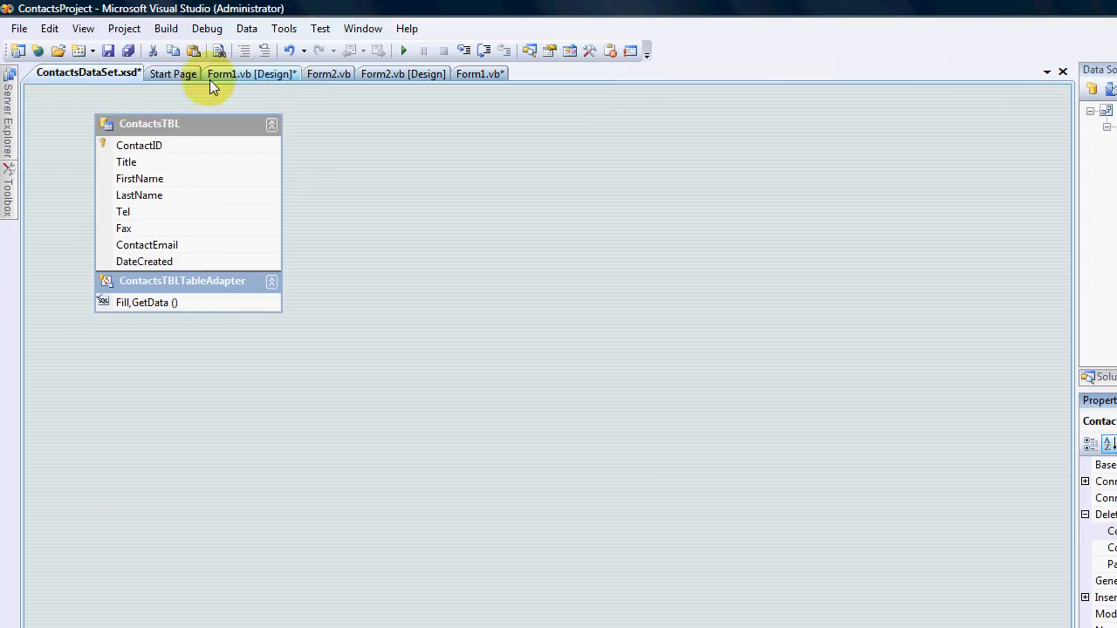
# - Add Me.Validate() above the Delete line, checking text box names in the form designer
pyautogui.click(251, 73)
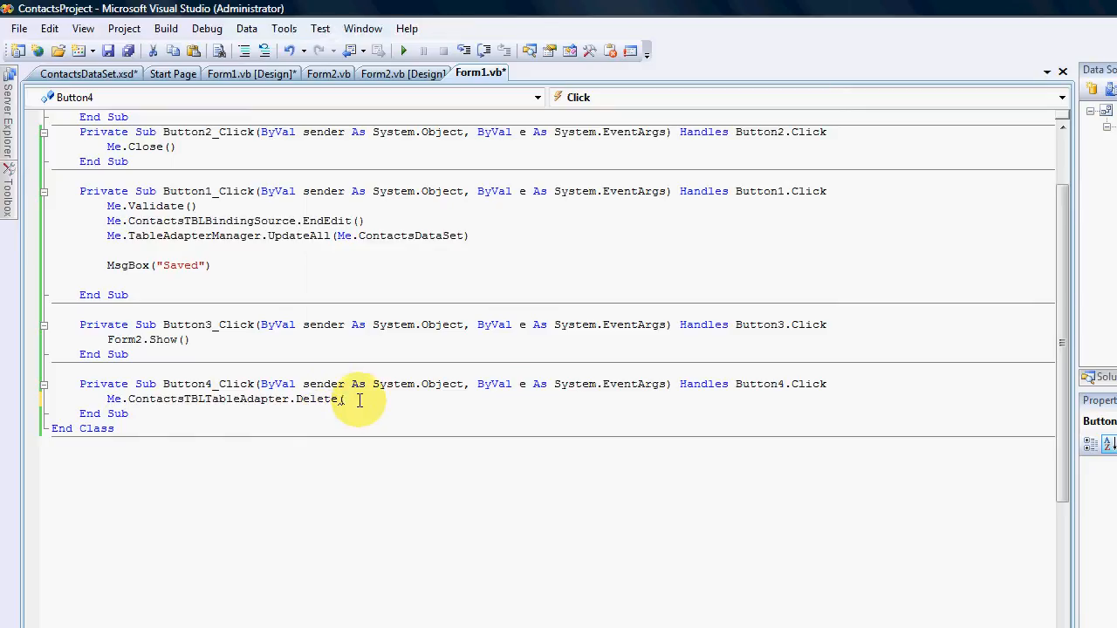
pyautogui.write('(')
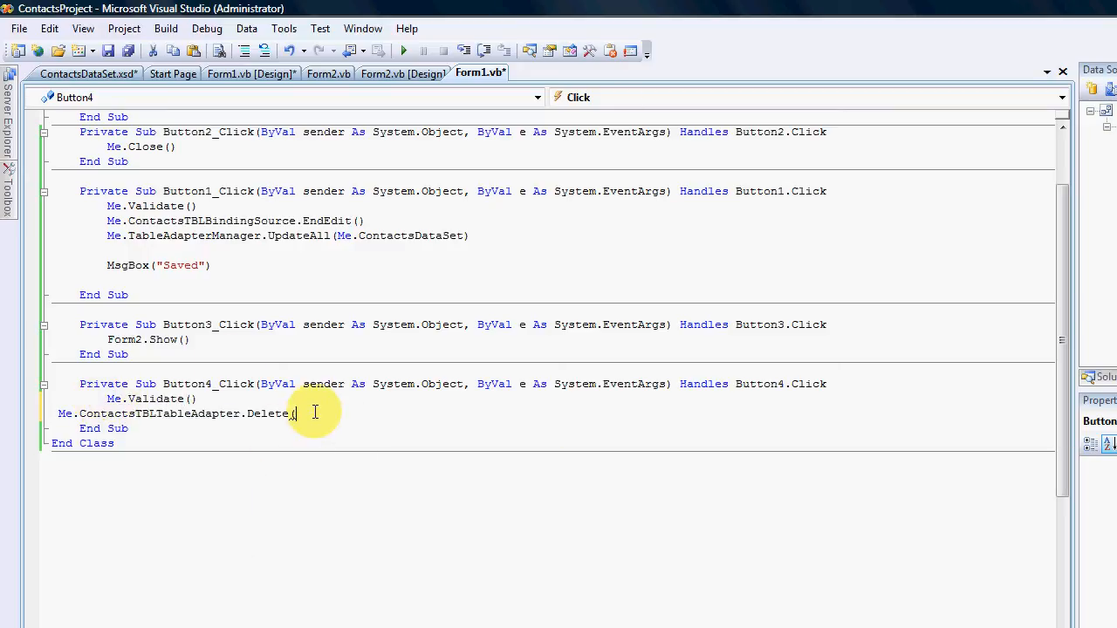
pyautogui.moveTo(405, 440)
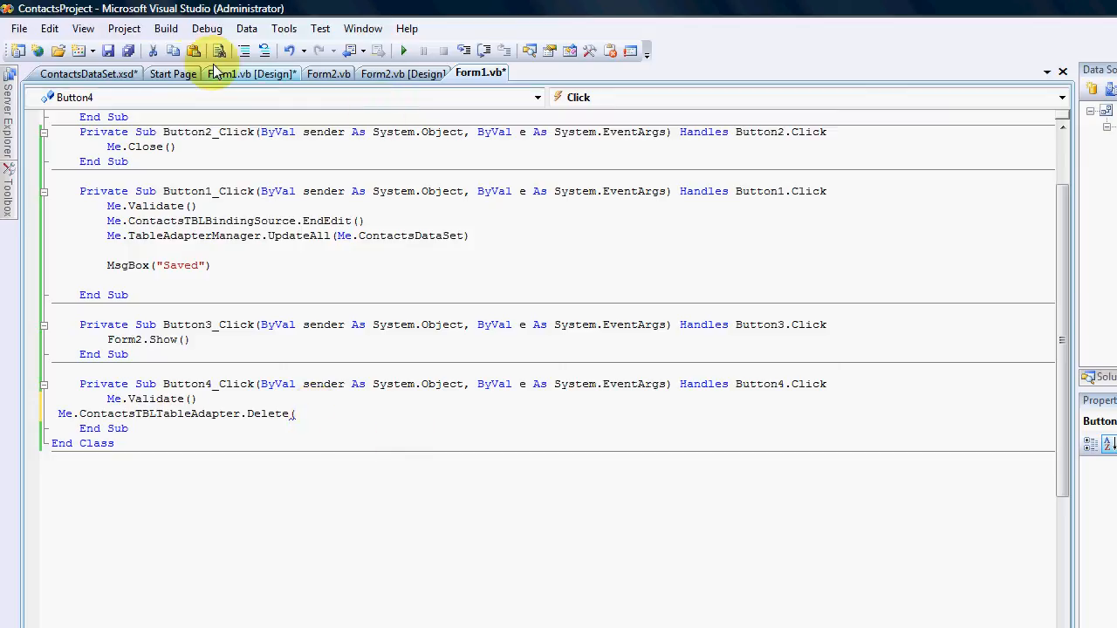
pyautogui.click(251, 73)
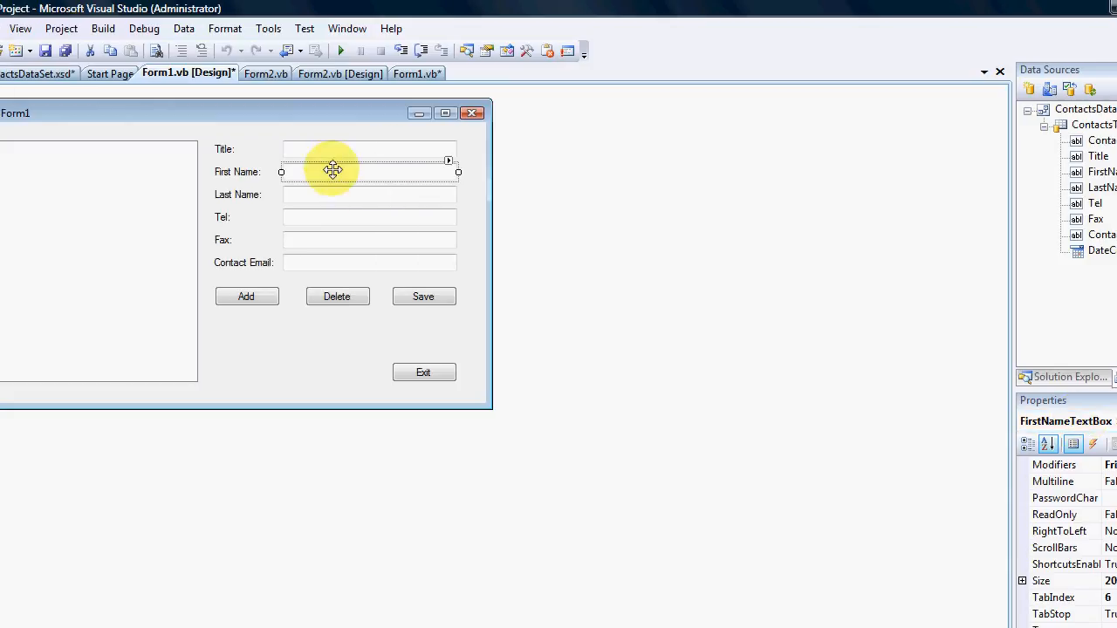
pyautogui.click(370, 196)
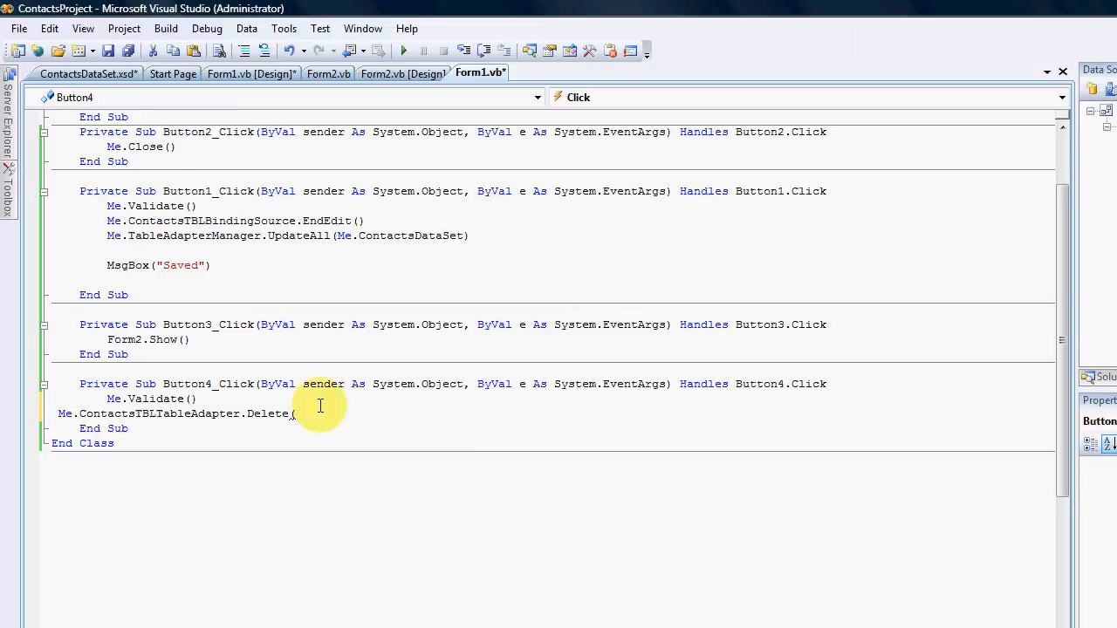
# - Pass Me.FirstNameTextBox.Text and Me.LastNameTextBox.Text as the Delete arguments
pyautogui.write('me.')
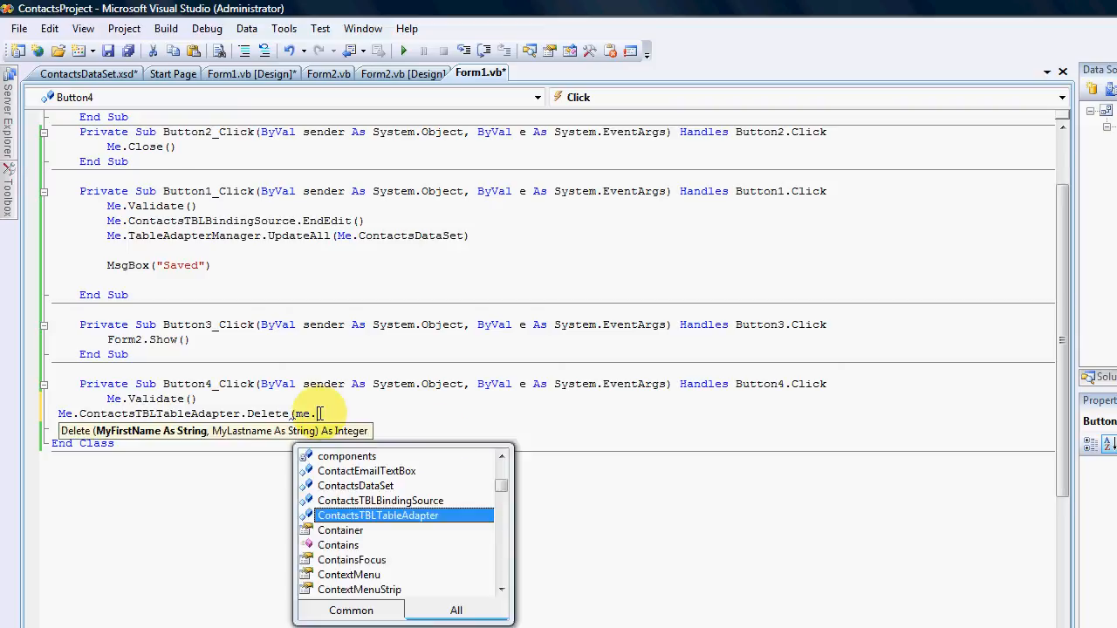
pyautogui.write('FirstNameTextBox.Text')
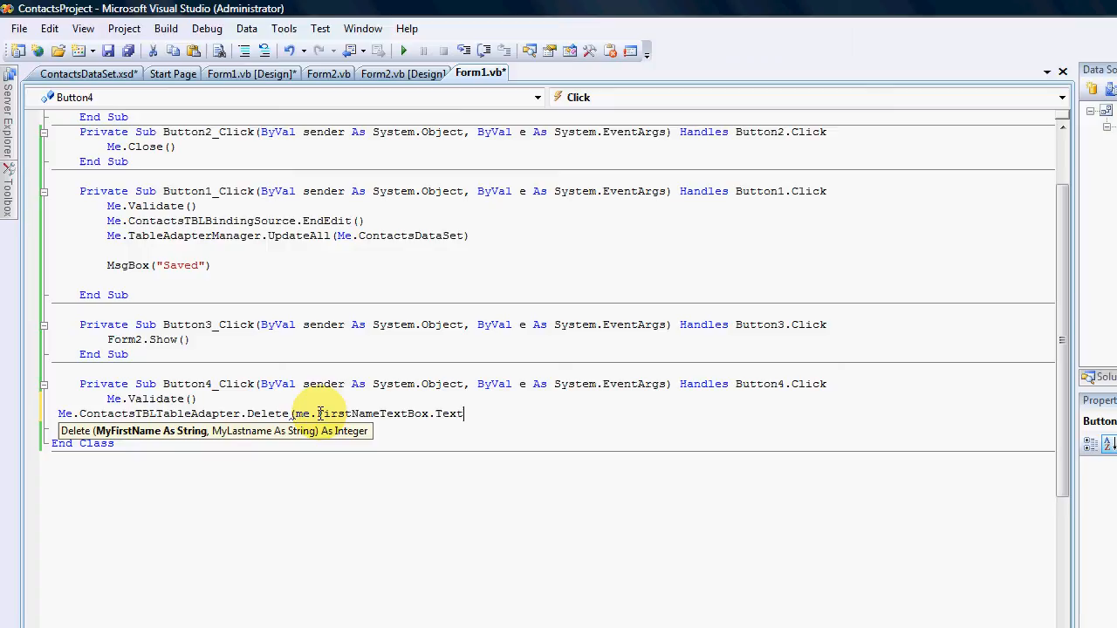
pyautogui.write(', Me.LastNameTextBox.Text)')
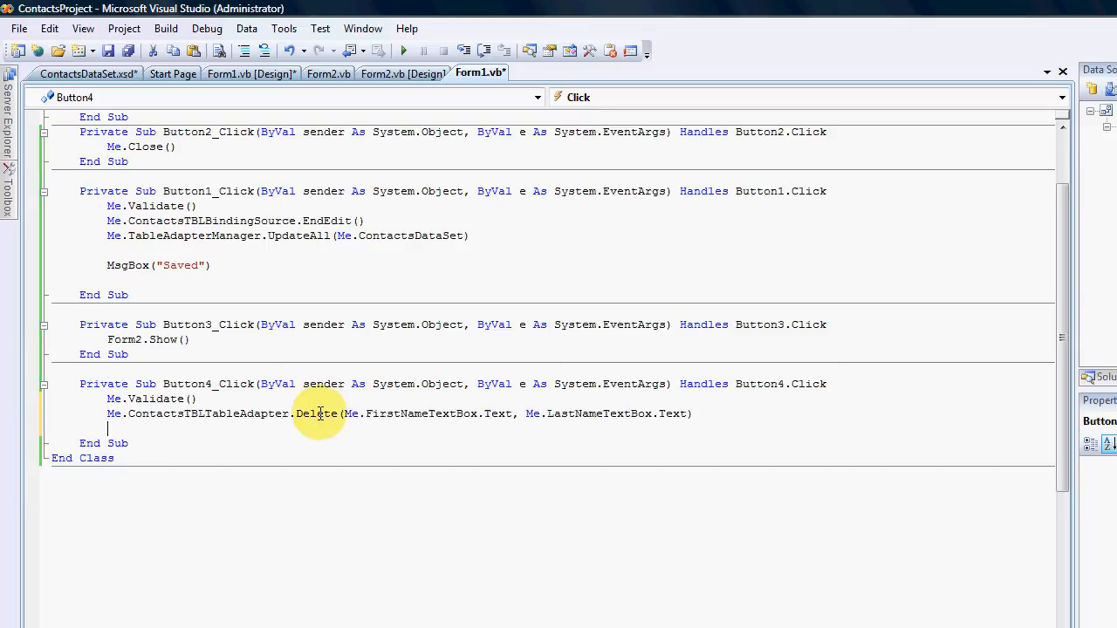
pyautogui.scroll(-3)
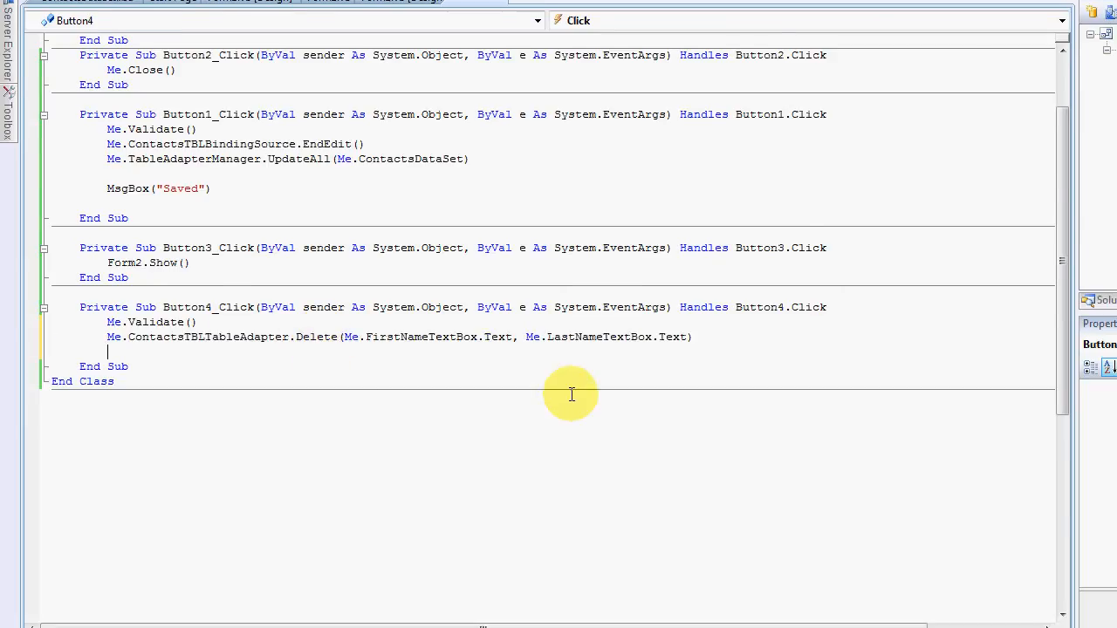
# - Add MsgBox("Deleted") after the table adapter's Delete call
pyautogui.write('MsgBox"')
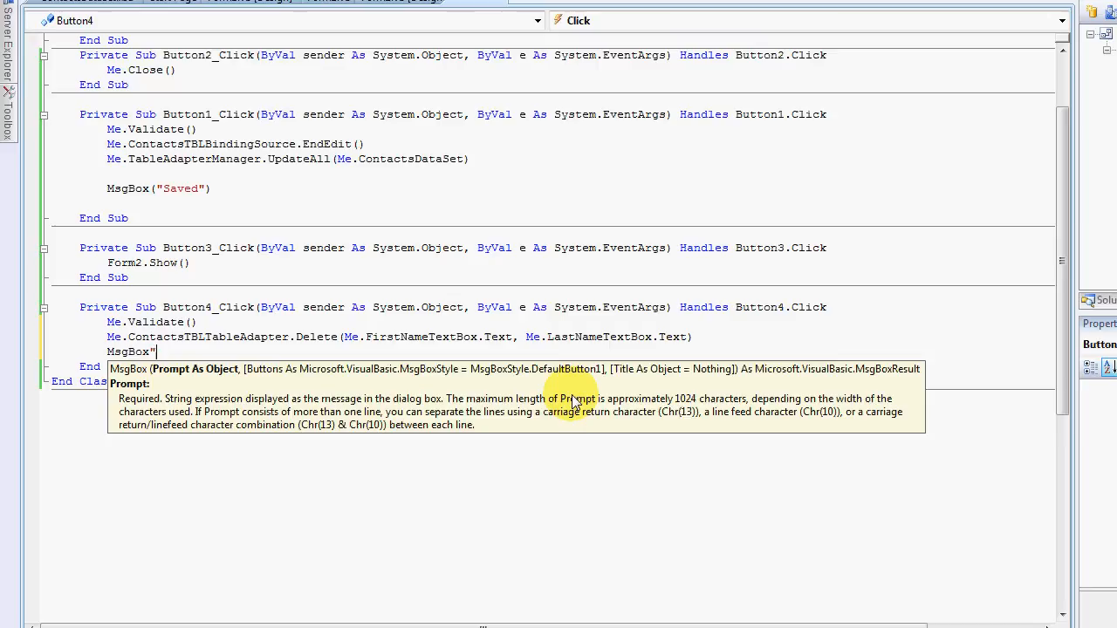
pyautogui.write('Deleted")')
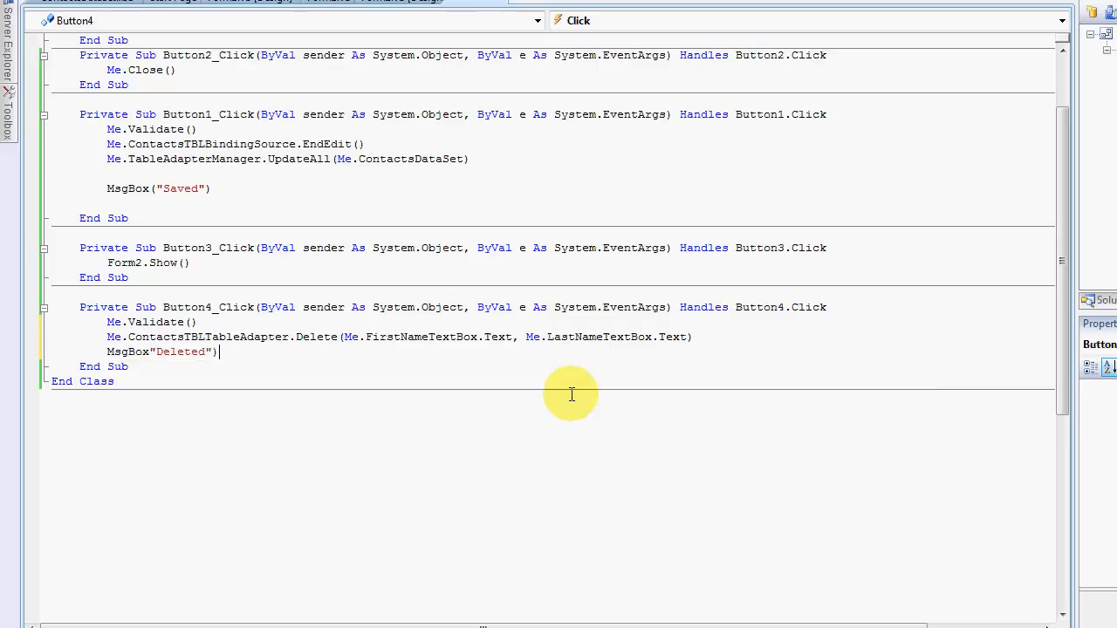
pyautogui.click(147, 353)
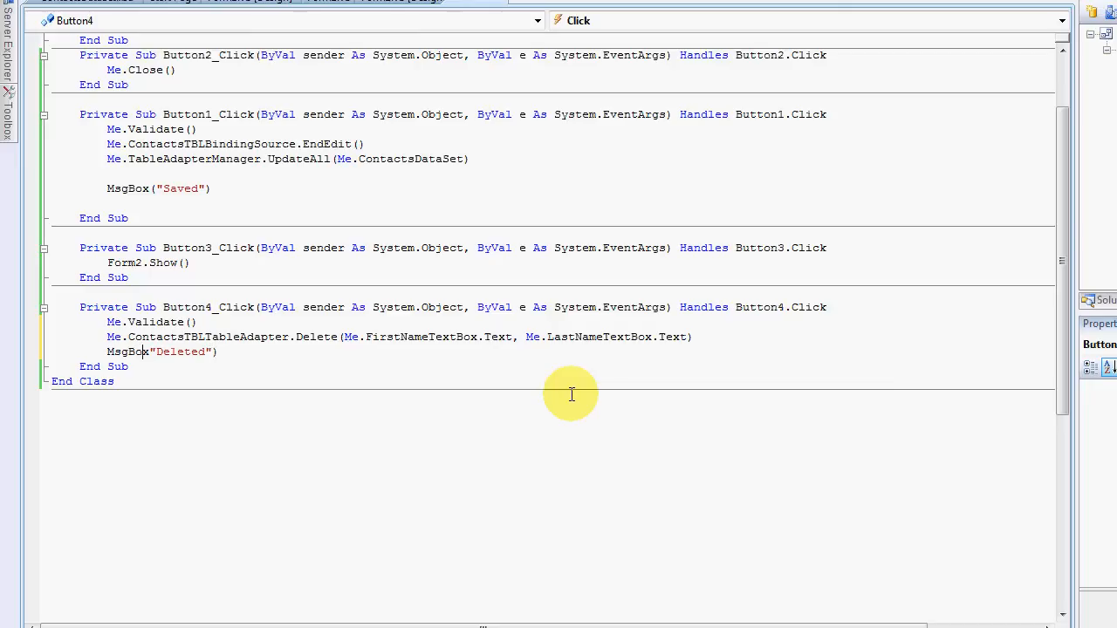
pyautogui.write('(')
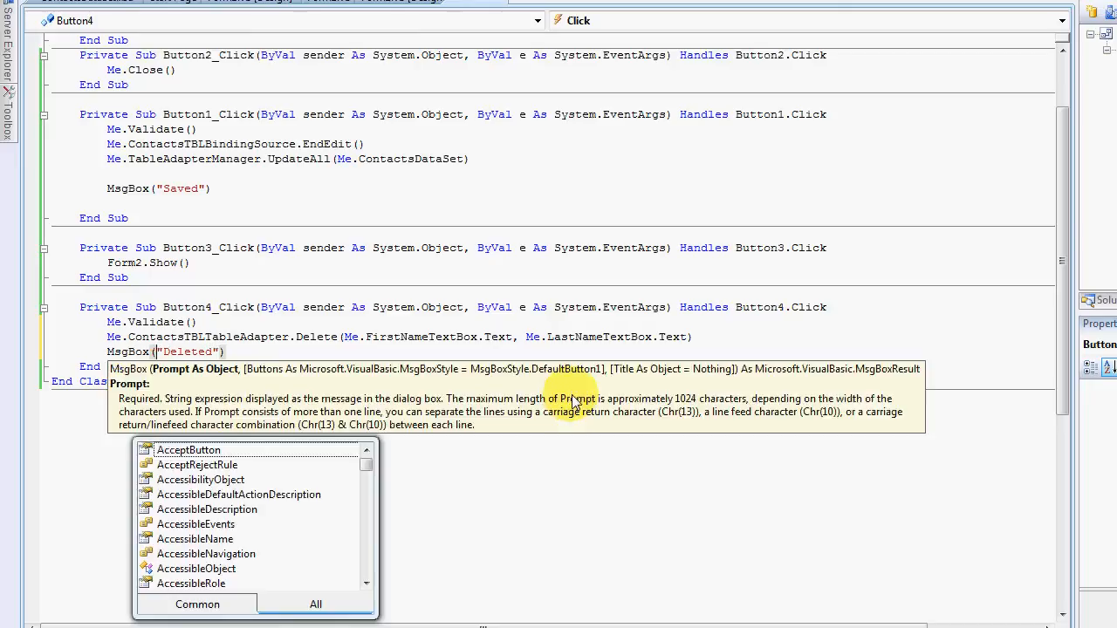
pyautogui.click(162, 337)
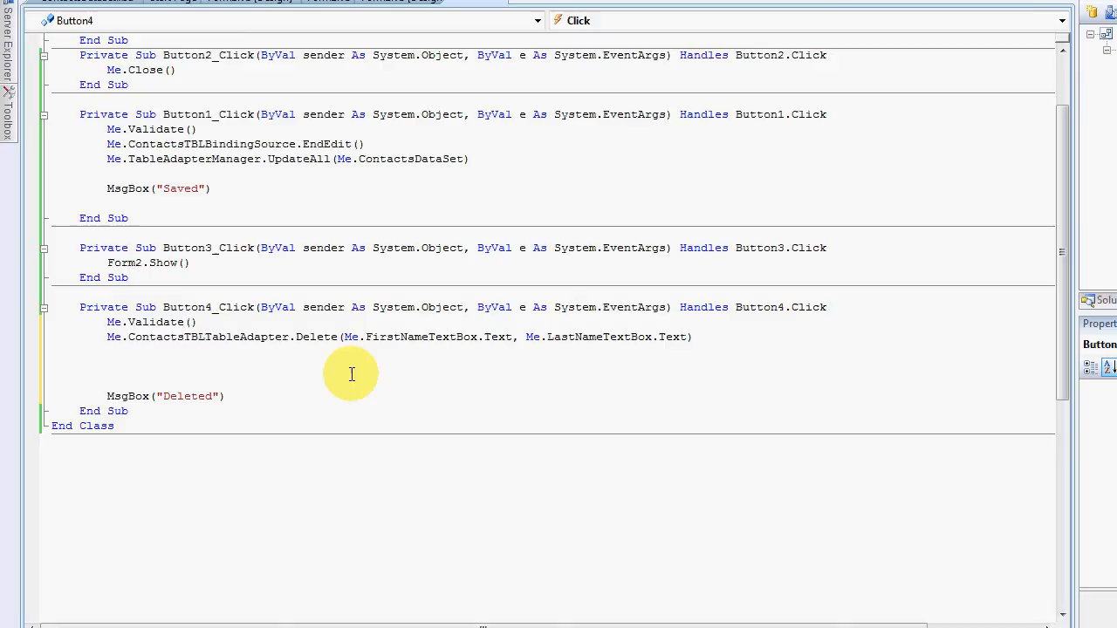
# - Add Me.ContactsTBLTableAdapter.Fill(Me.ContactsDataSet.ContactsTBL) after deleting, then run the project
pyautogui.write('Me.ContactsTBLTableAdapter.')
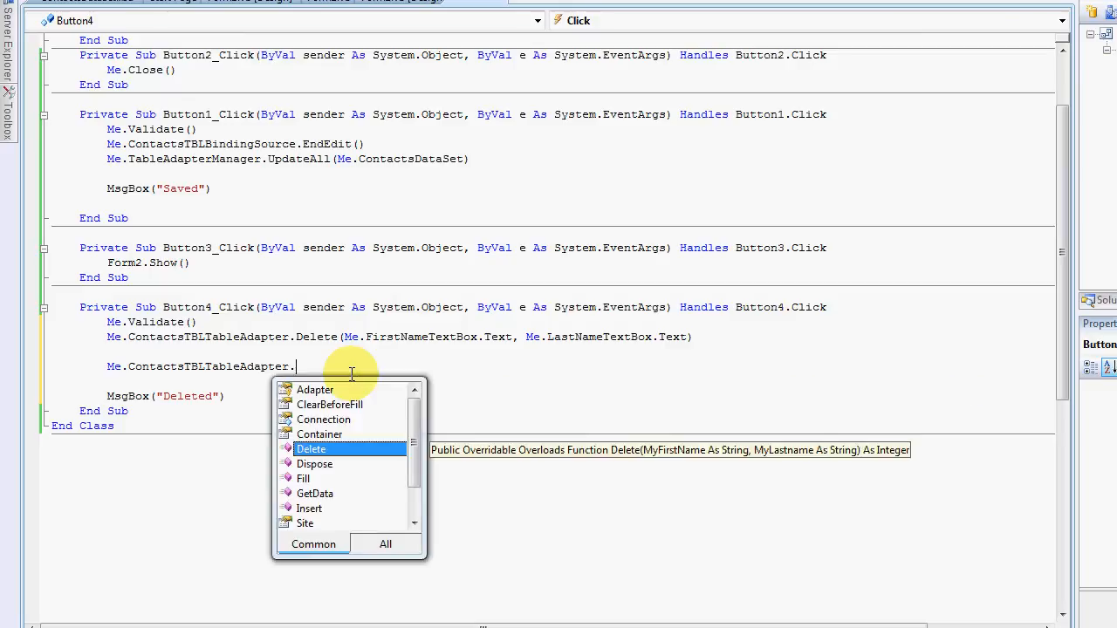
pyautogui.write('Fill')
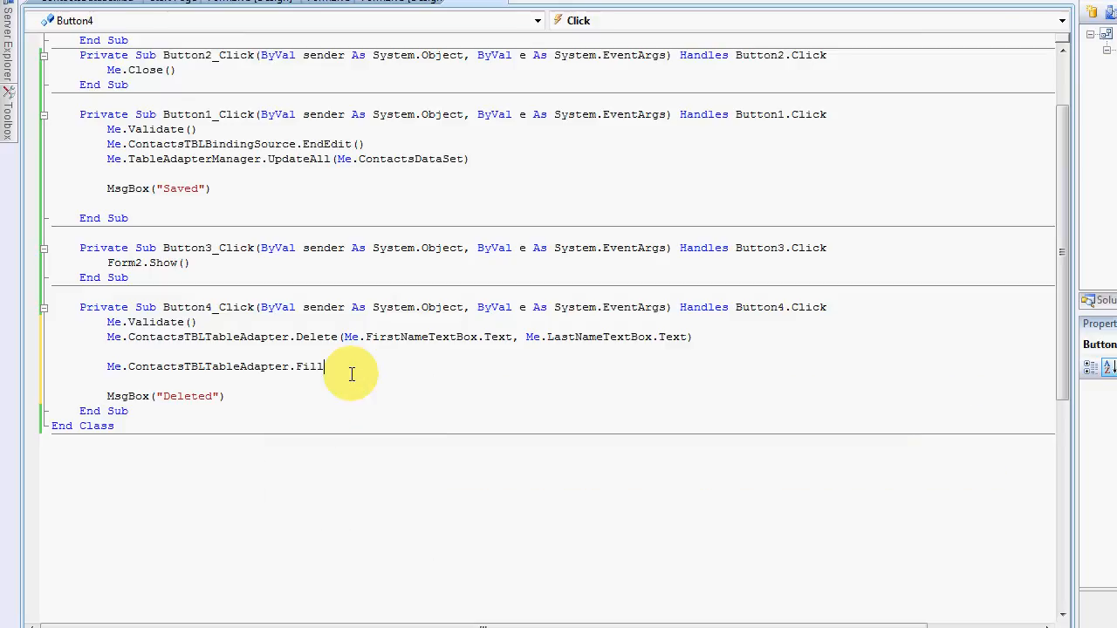
pyautogui.write('(me')
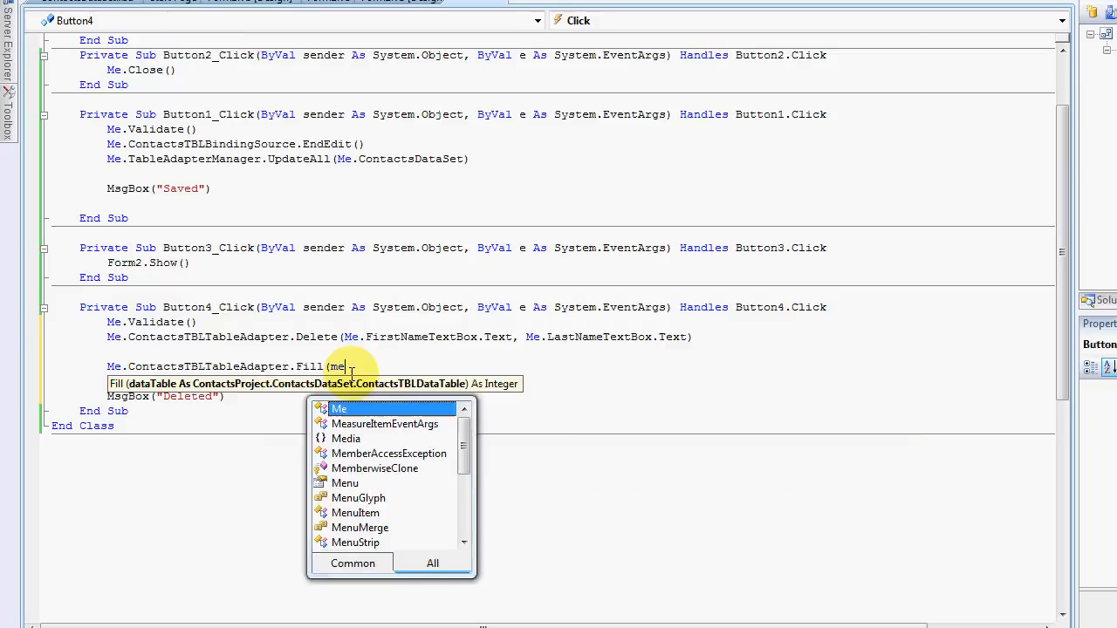
pyautogui.write('.c')
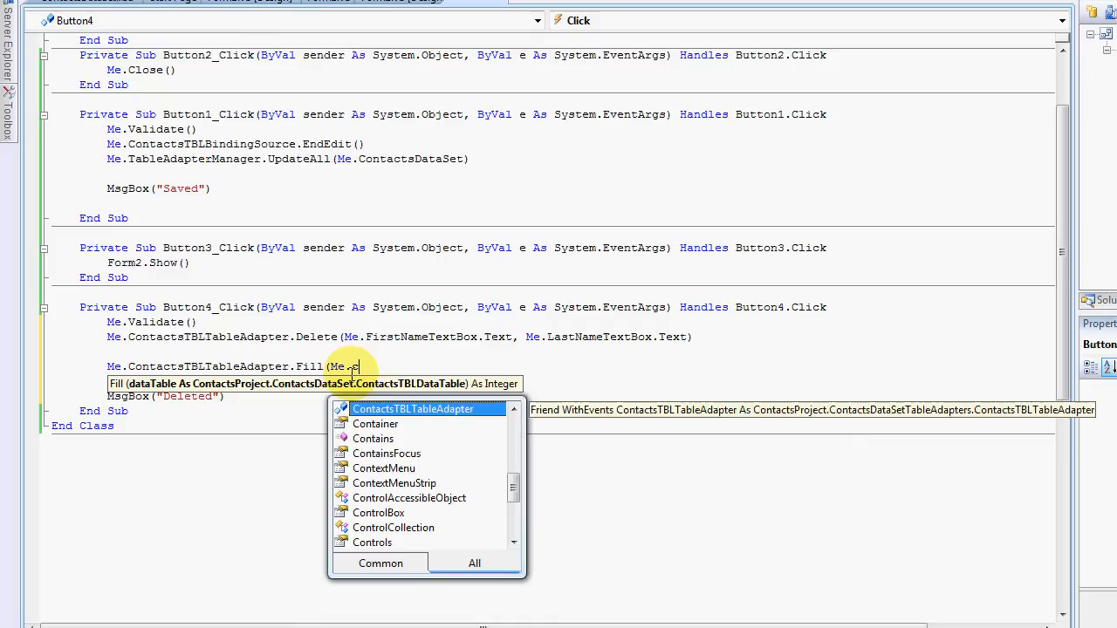
pyautogui.write('o')
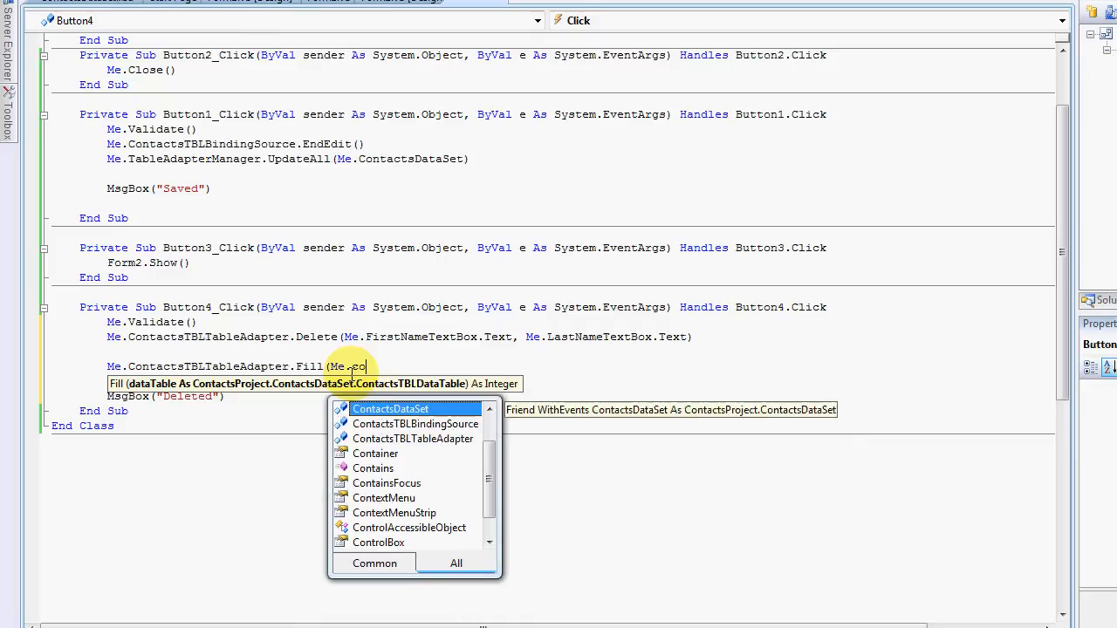
pyautogui.write('ContactsDataSet.co')
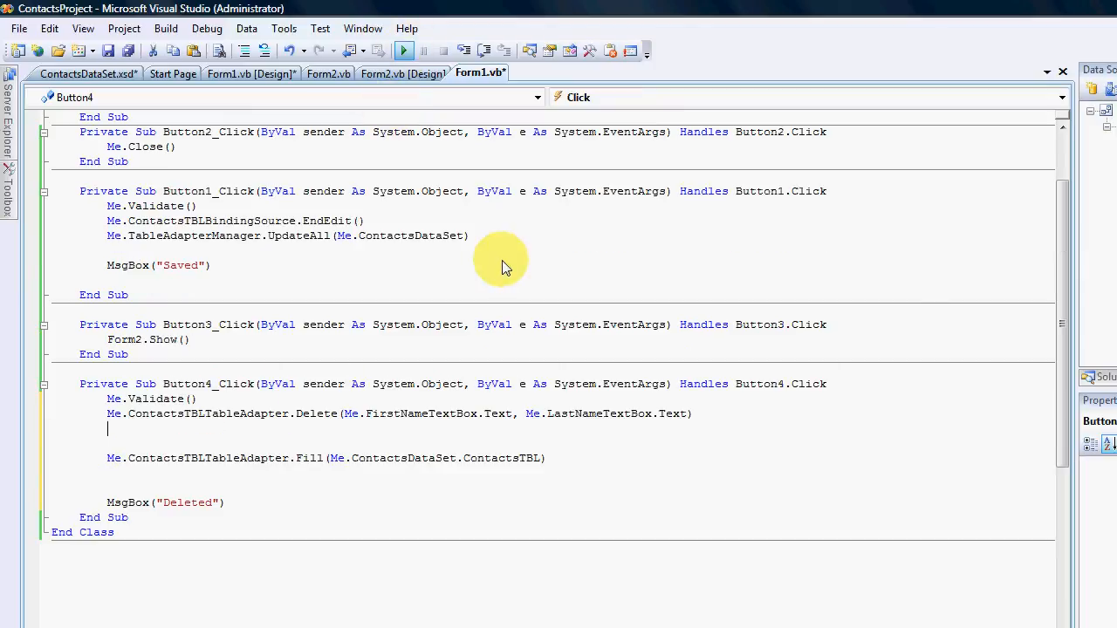
pyautogui.click(404, 48)
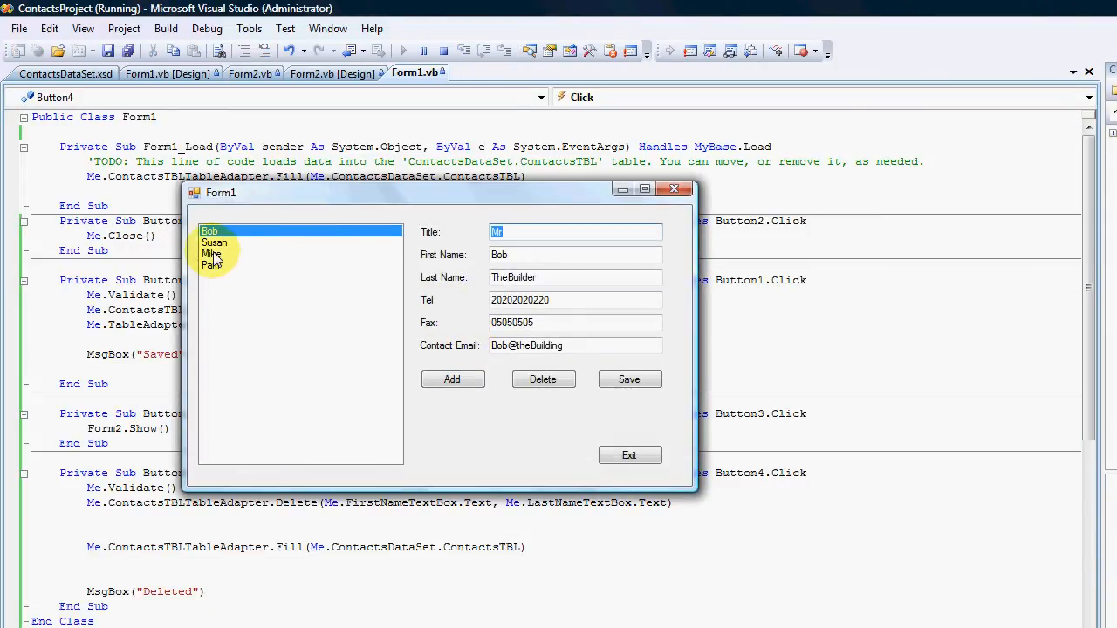
# - Delete Mike in the running form; the debugger breaks on TableAdapter.Delete, so return to ContactsDataSet.xsd
pyautogui.click(213, 255)
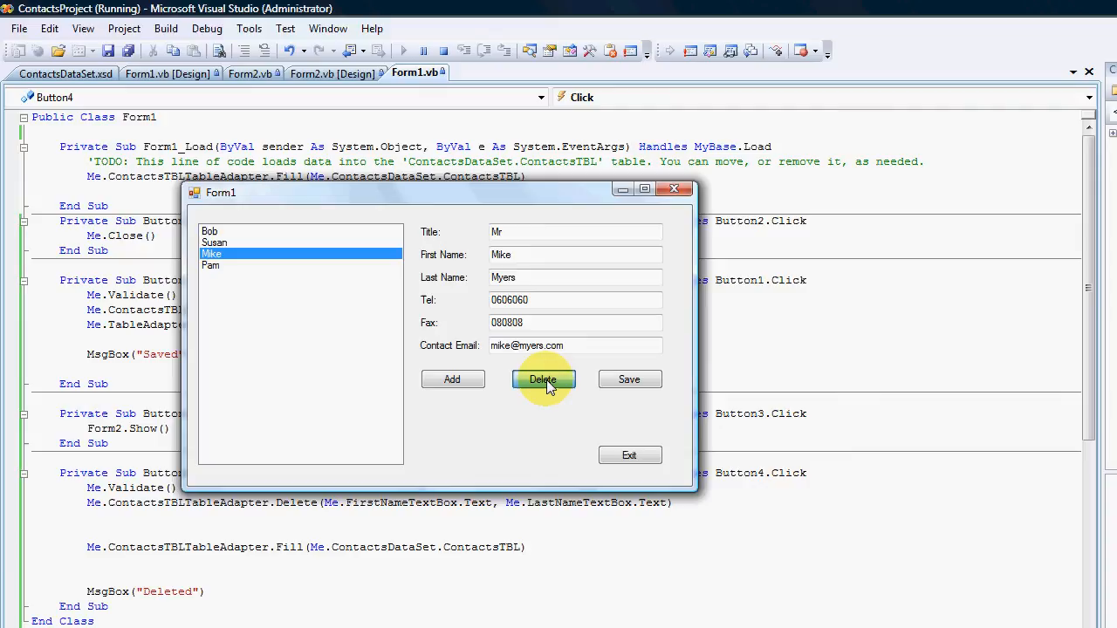
pyautogui.click(541, 379)
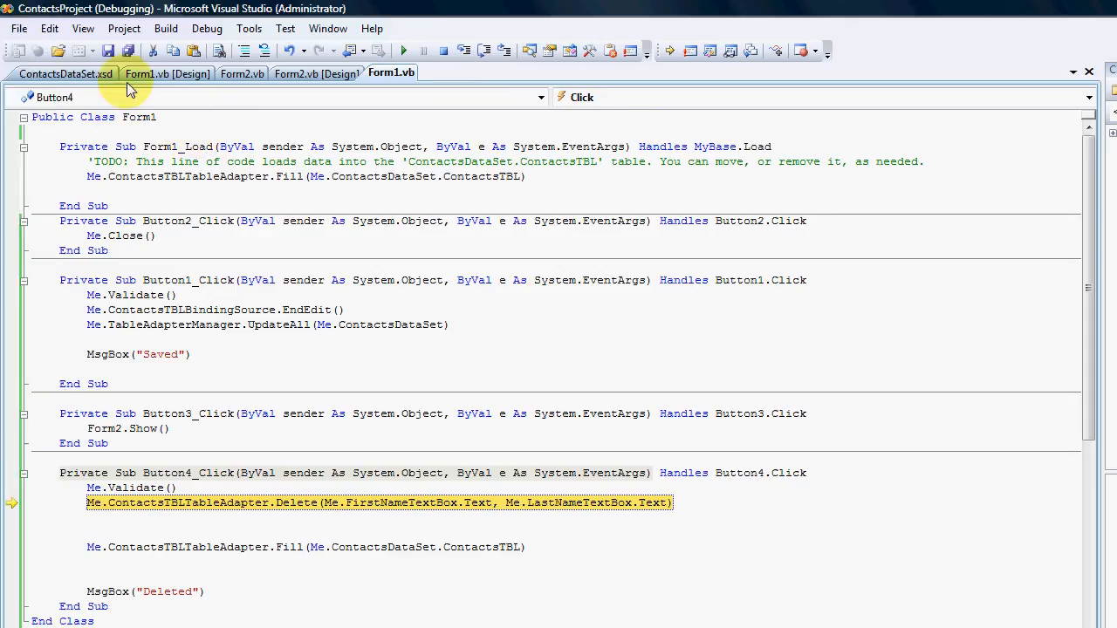
pyautogui.click(66, 74)
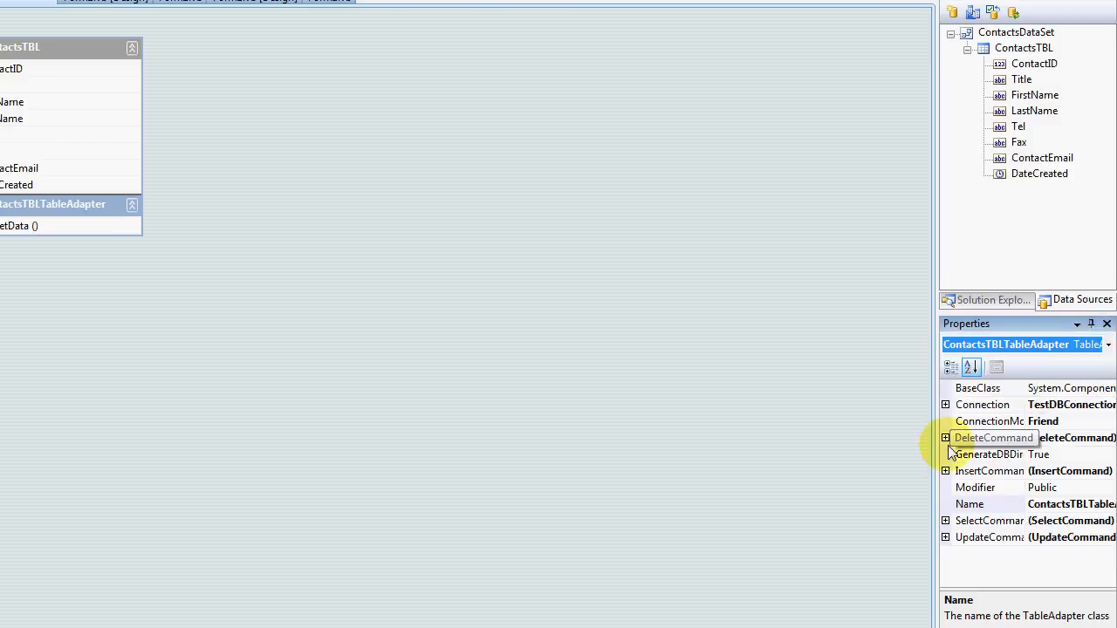
pyautogui.click(993, 436)
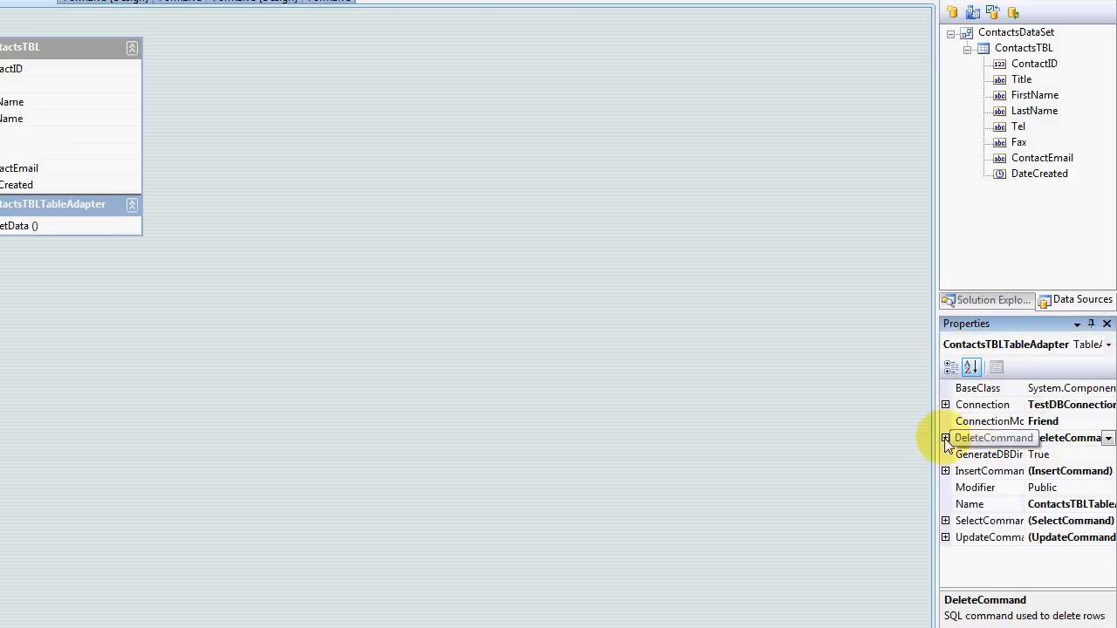
pyautogui.click(946, 436)
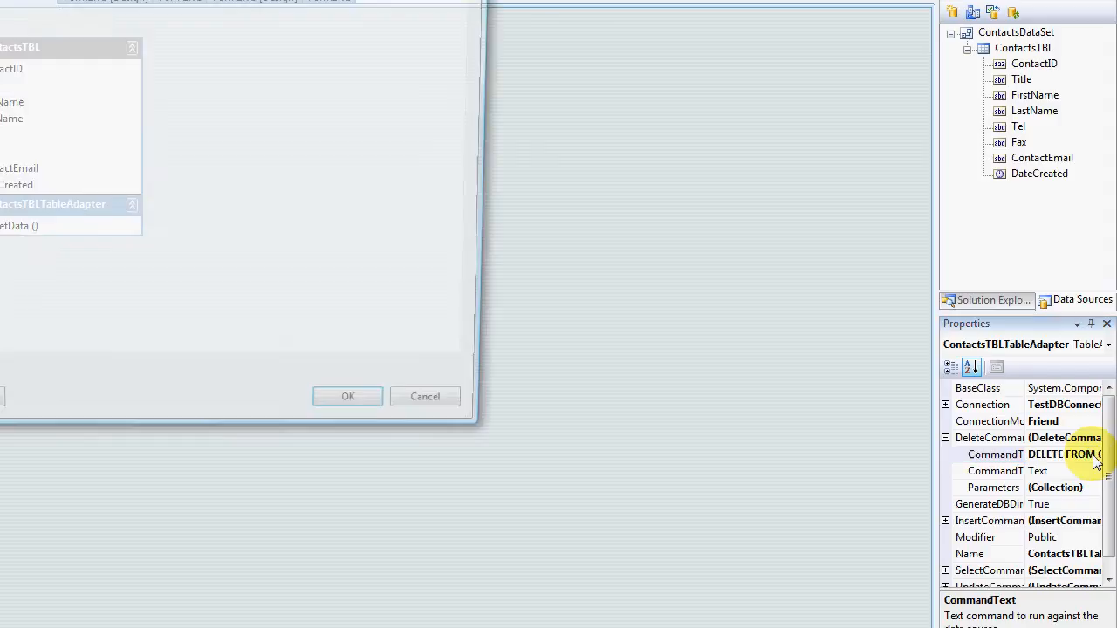
pyautogui.click(1098, 454)
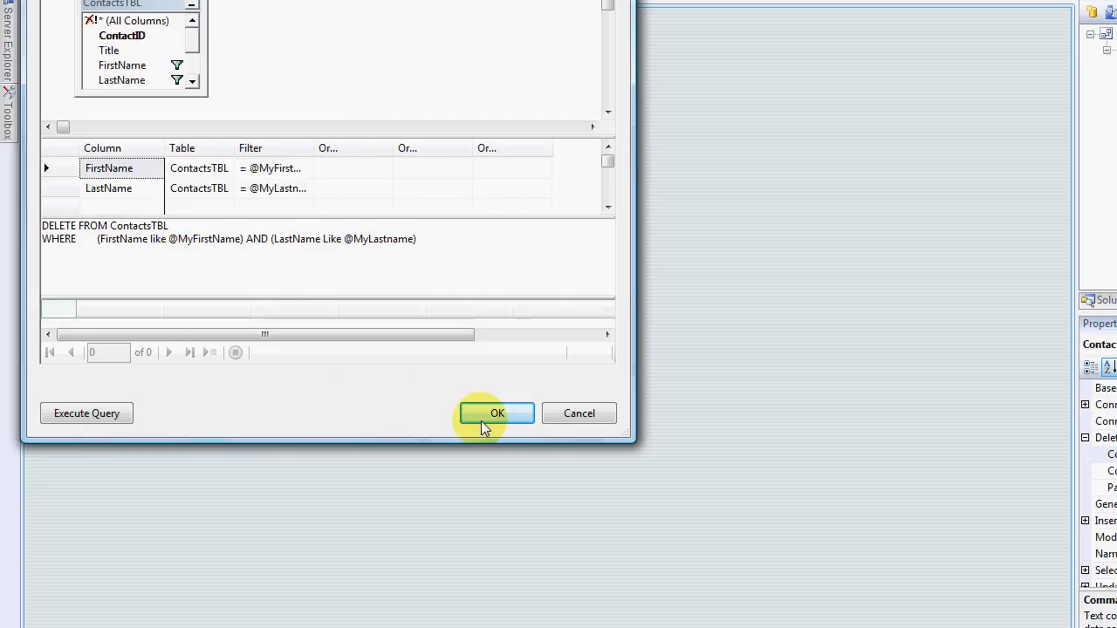
pyautogui.click(496, 411)
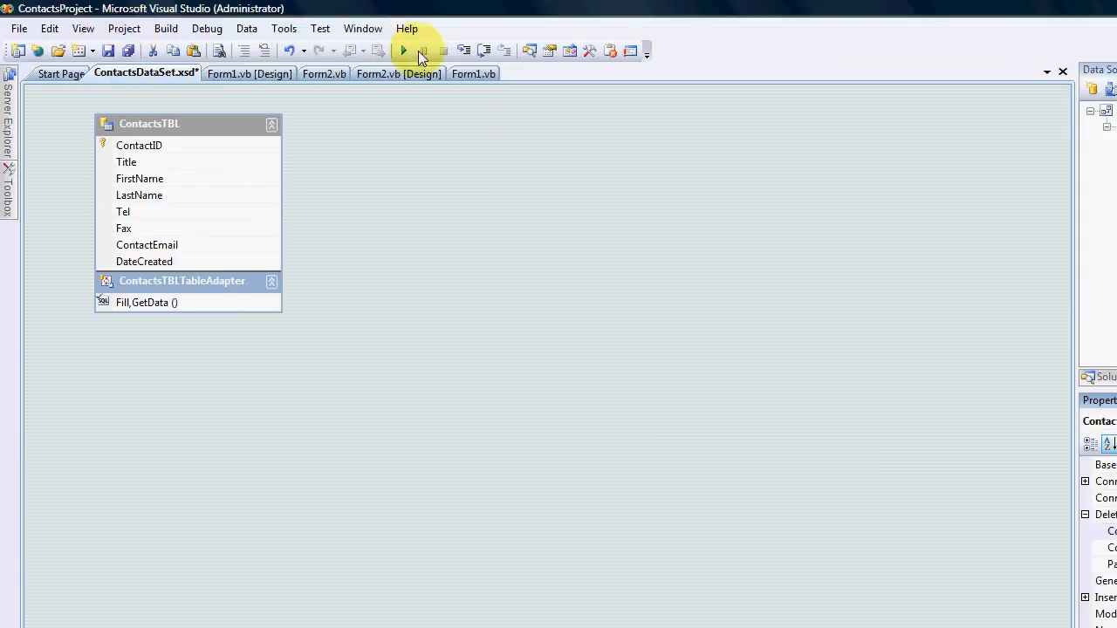
# - Rerun ContactsProject, delete Mike and dismiss the Deleted message, leaving Bob, Susan and Pam
pyautogui.click(404, 49)
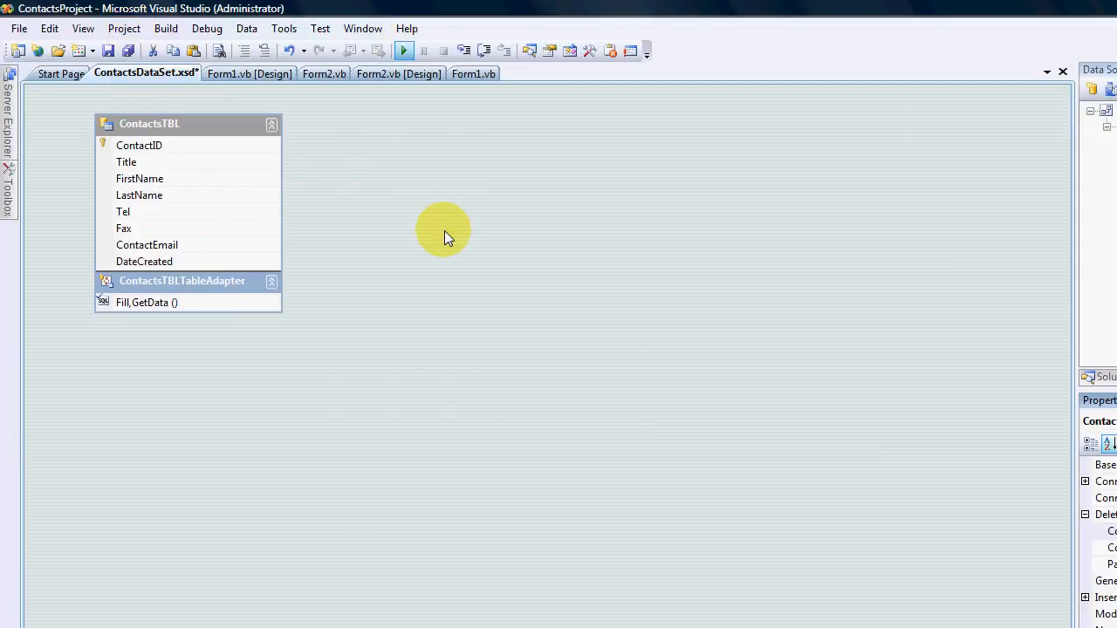
pyautogui.click(403, 49)
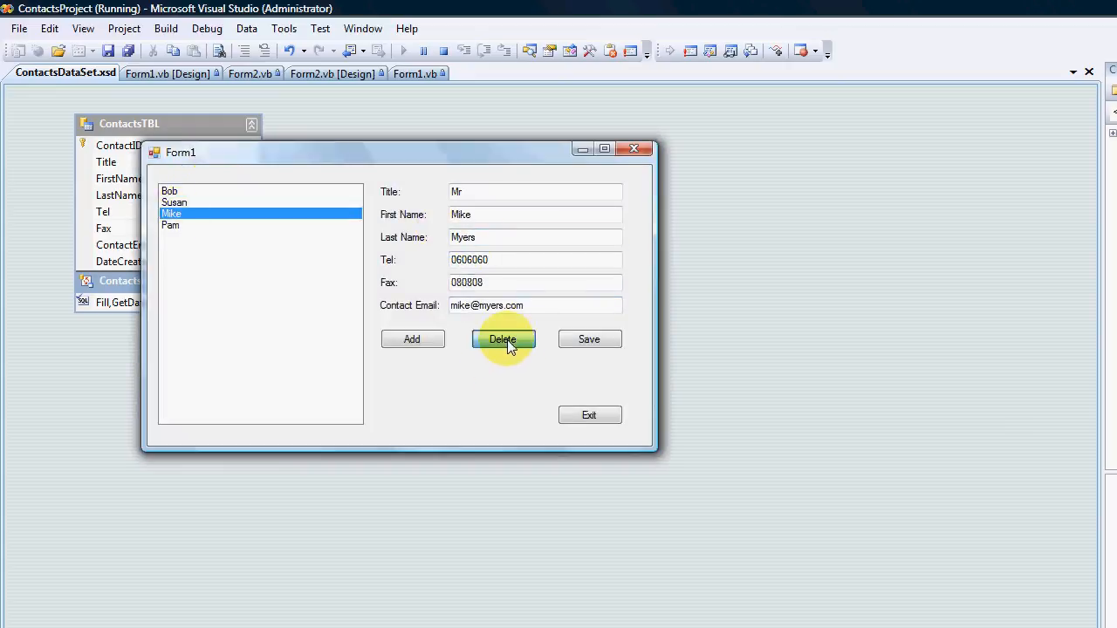
pyautogui.click(503, 339)
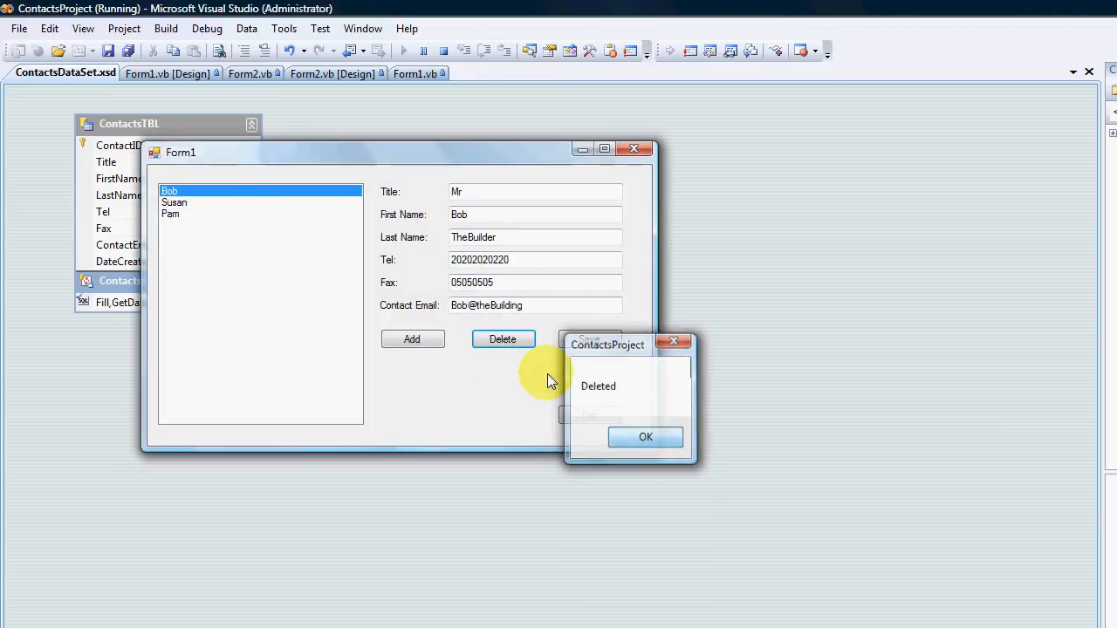
pyautogui.click(646, 437)
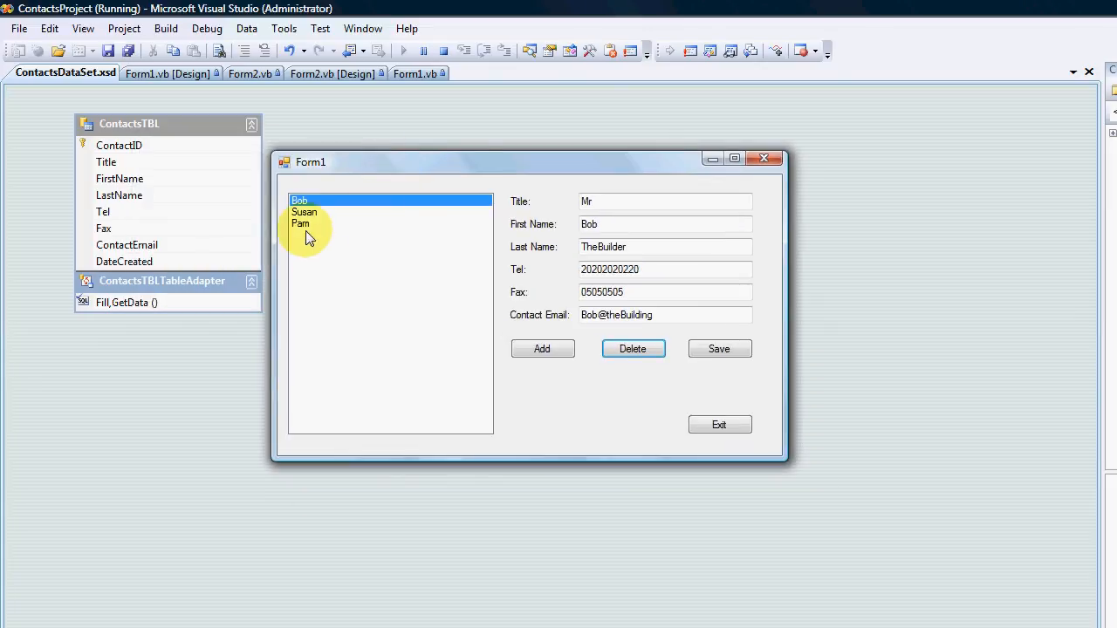
pyautogui.moveTo(365, 271)
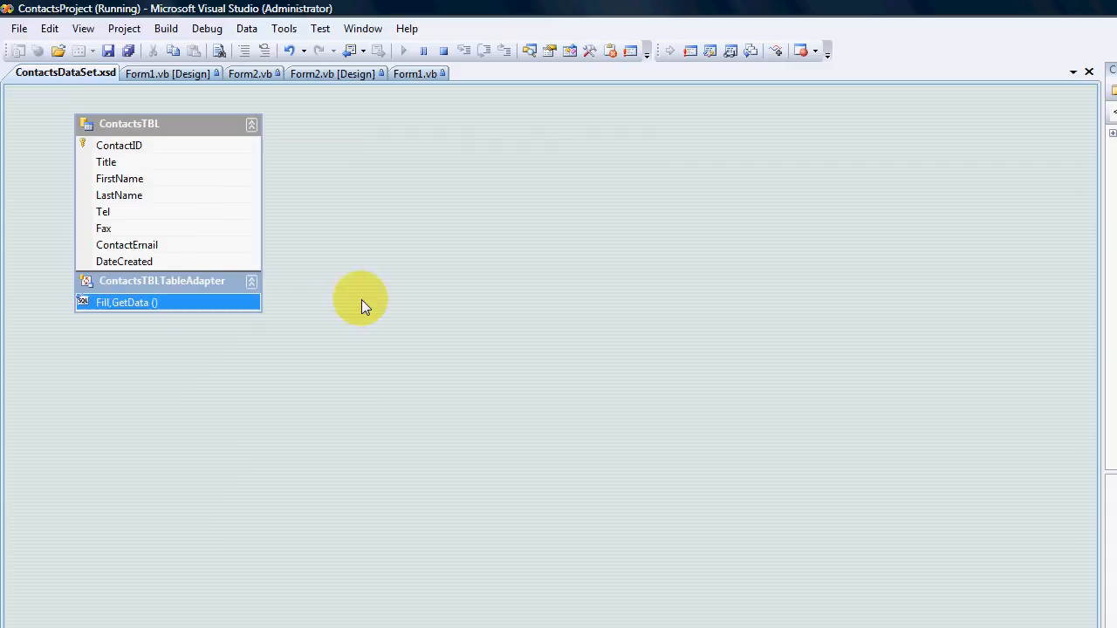
pyautogui.moveTo(189, 183)
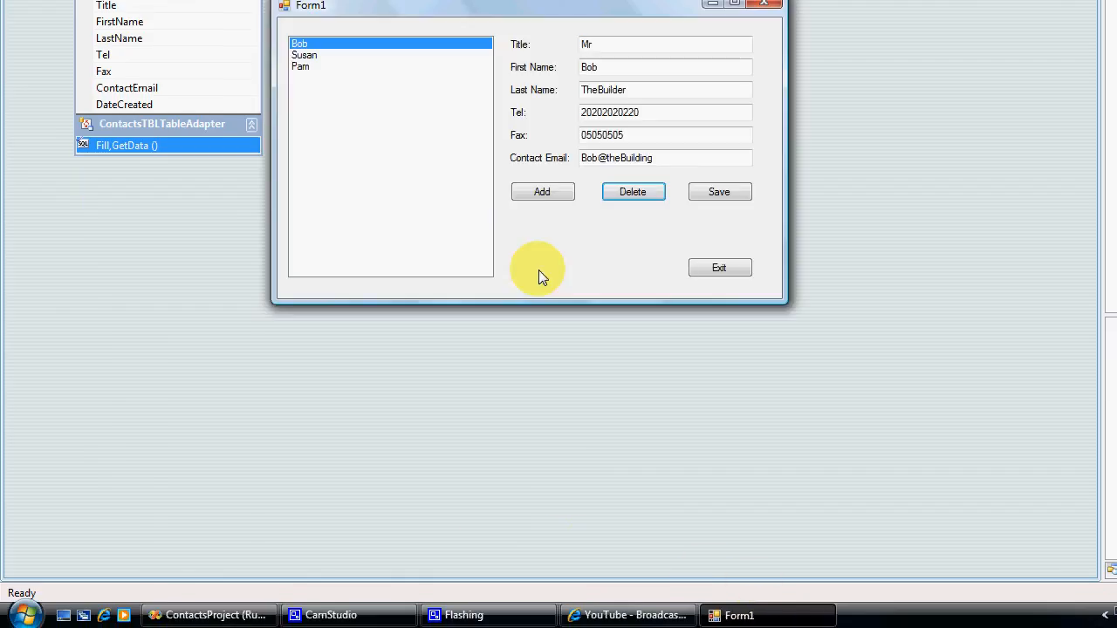
# - Select Pam and then Bob to confirm their details show and Mike is gone
pyautogui.click(301, 219)
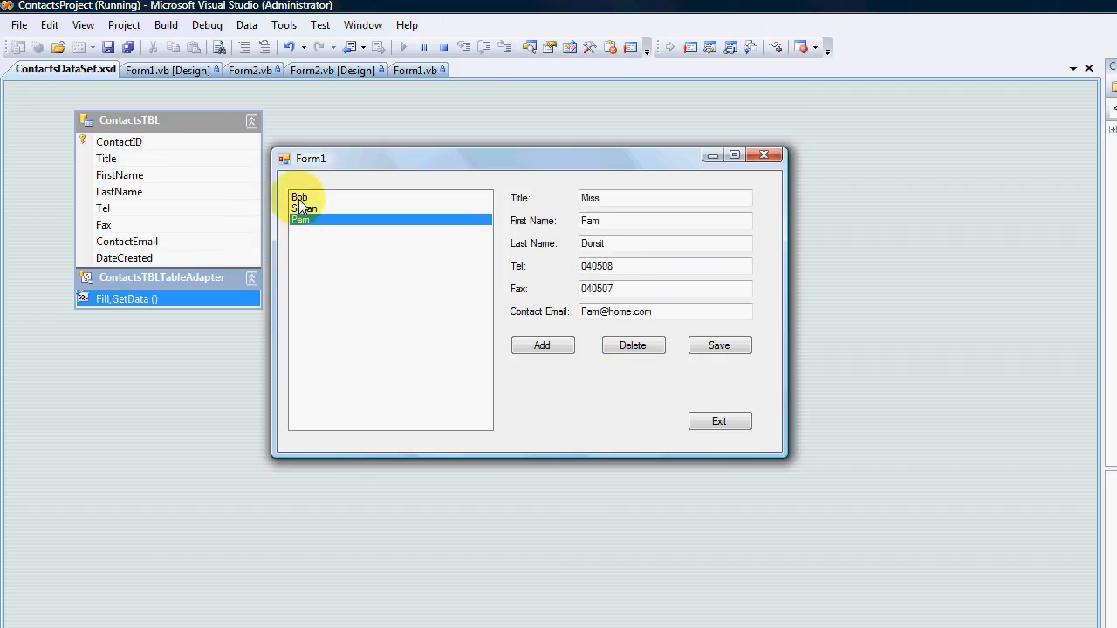
pyautogui.click(300, 198)
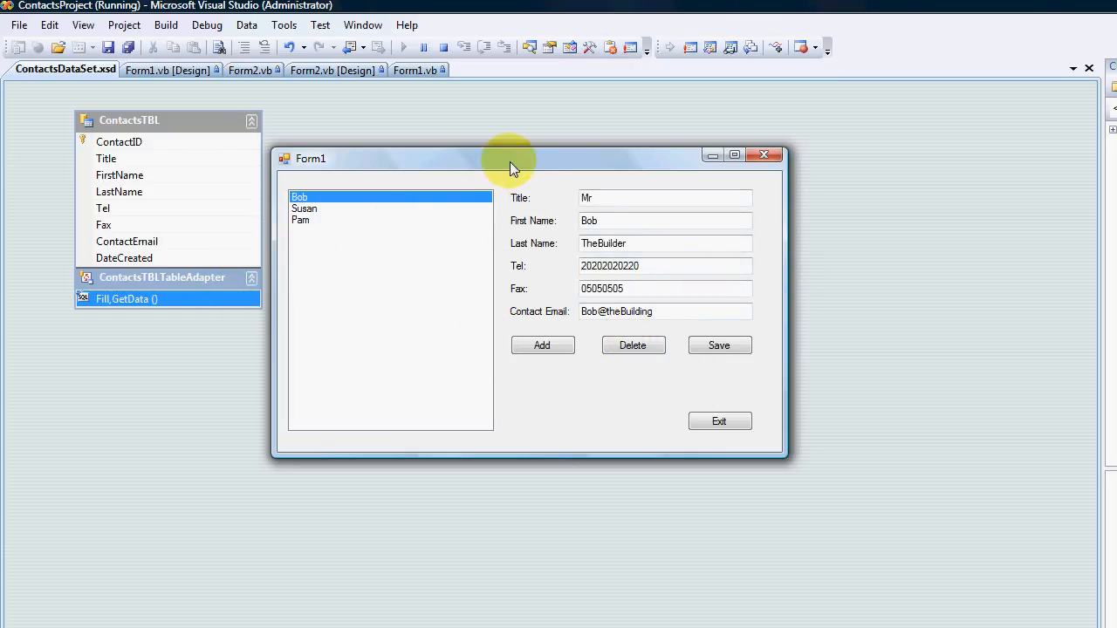
pyautogui.moveTo(548, 388)
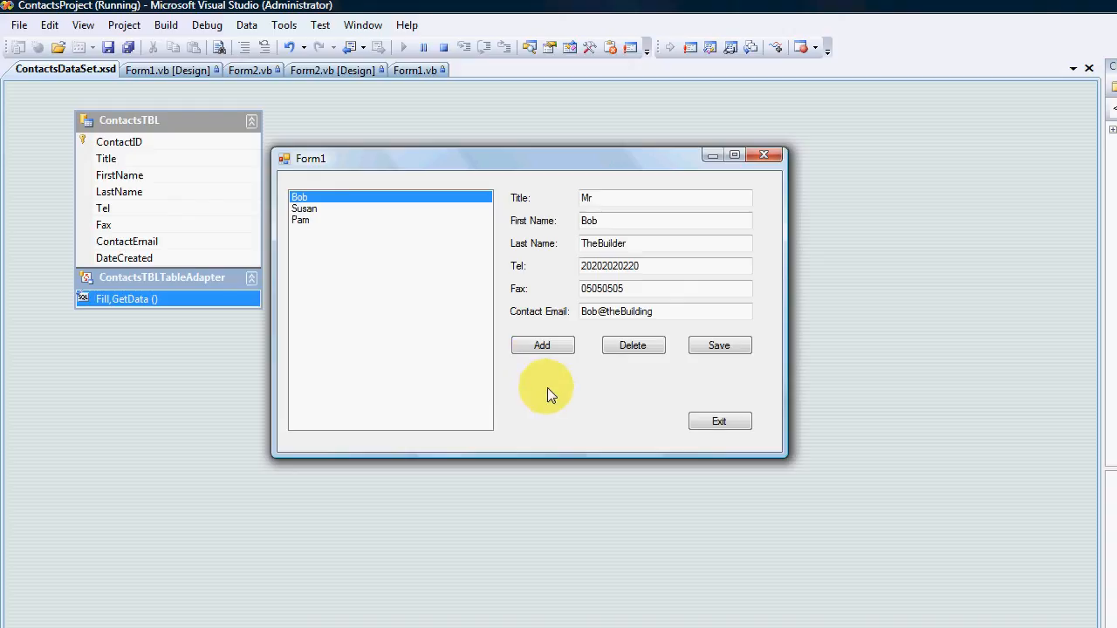
pyautogui.moveTo(323, 254)
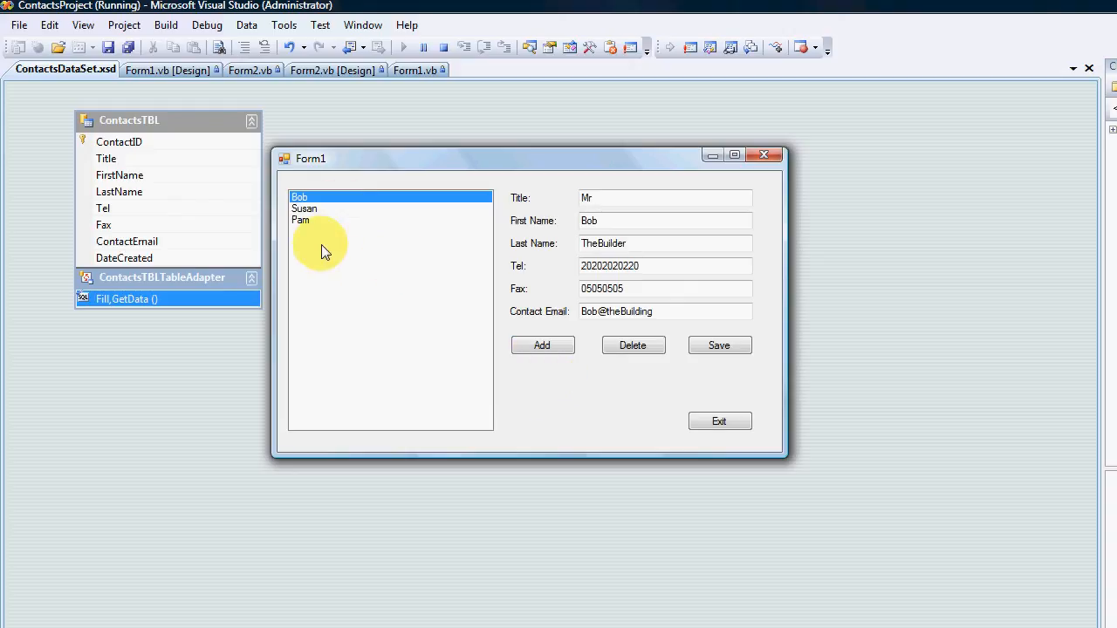